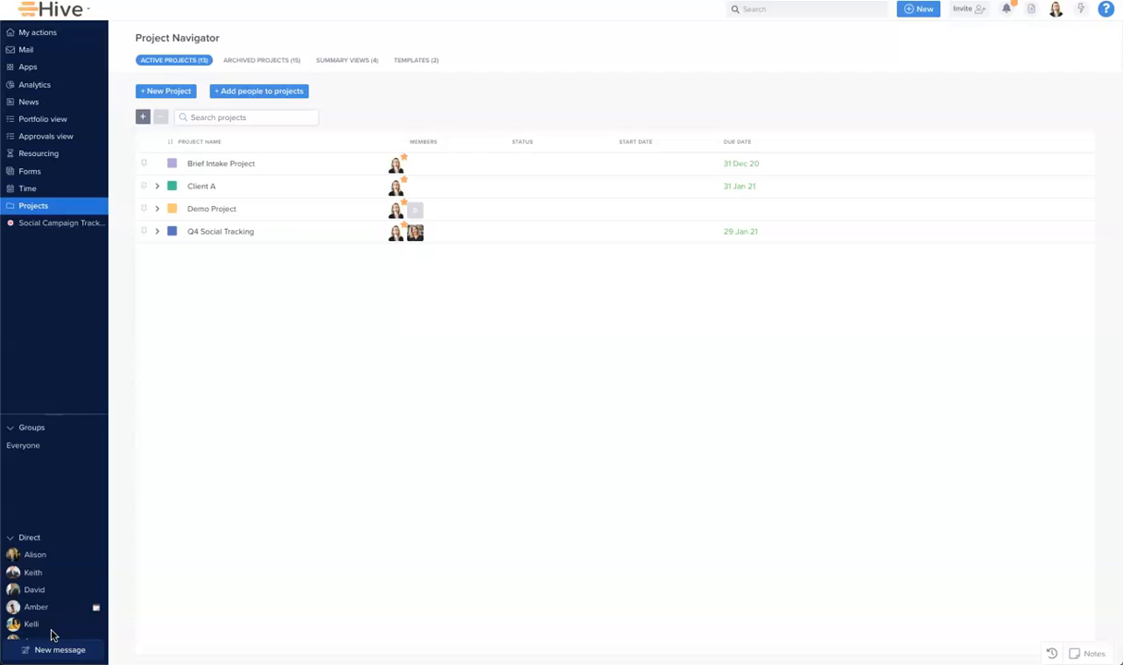
mouse_move(421, 106)
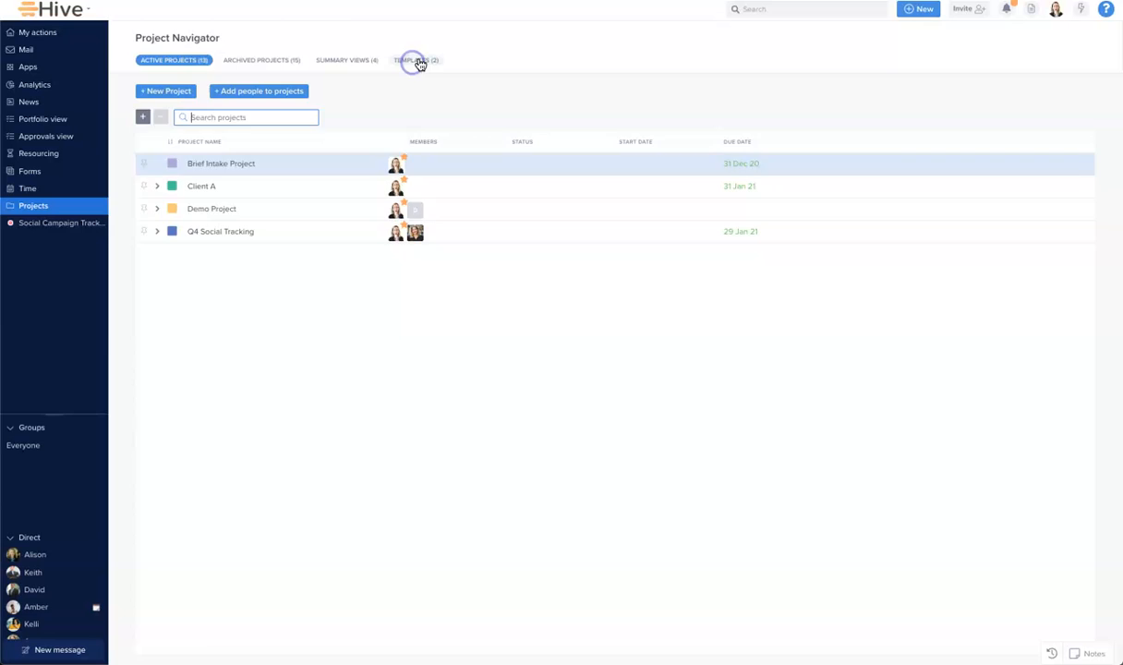
Show the Templates list in the Project Navigator with its two existing templates
click(416, 59)
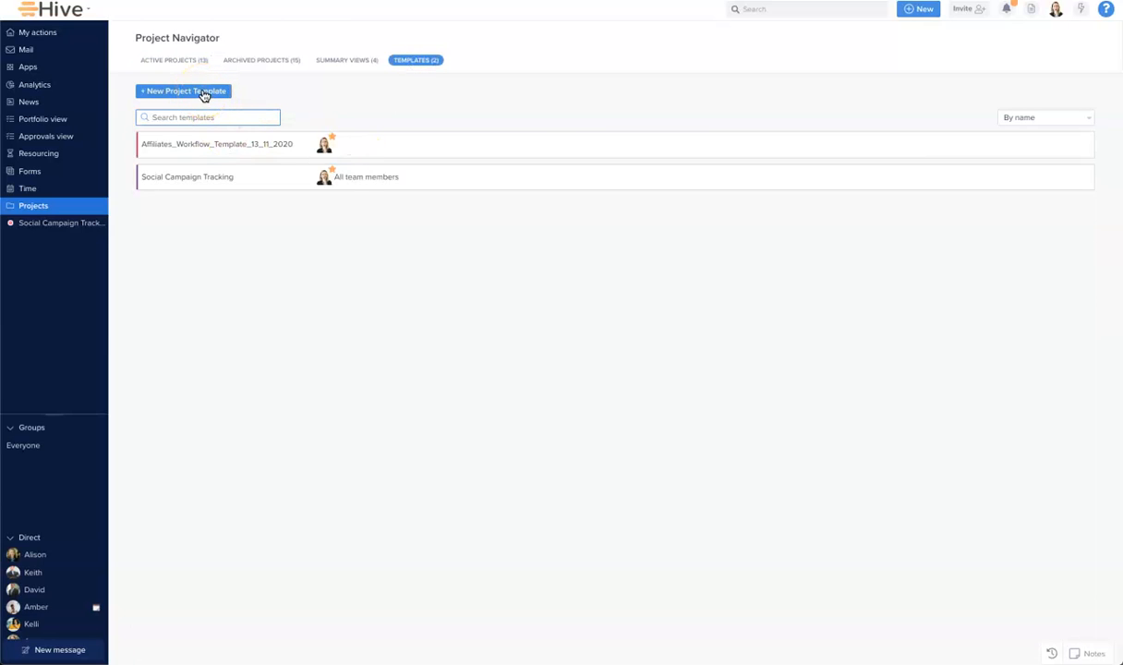
Create a new project template named E2E Campaign Template with a blue template colour
click(183, 91)
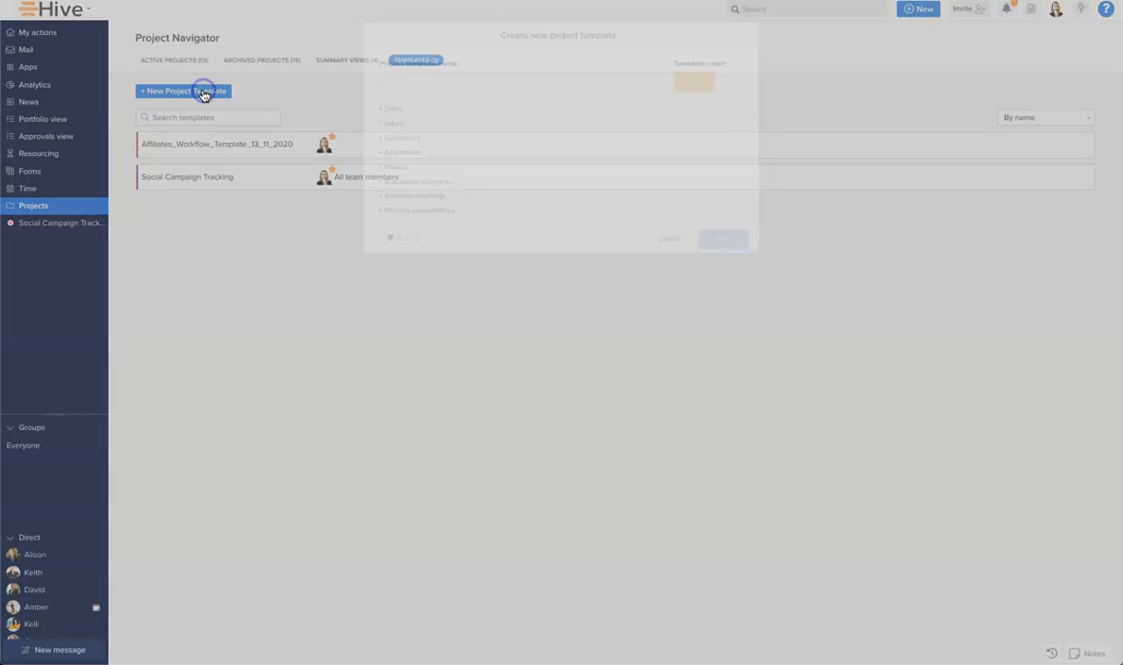
click(183, 90)
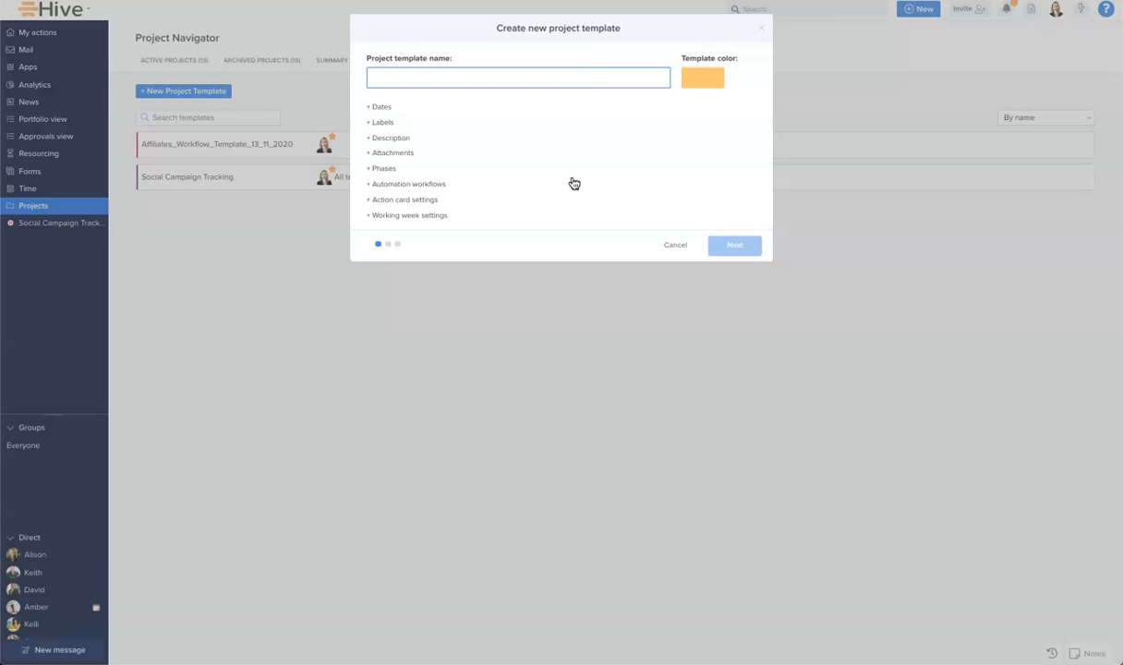
text(E2E Campaign)
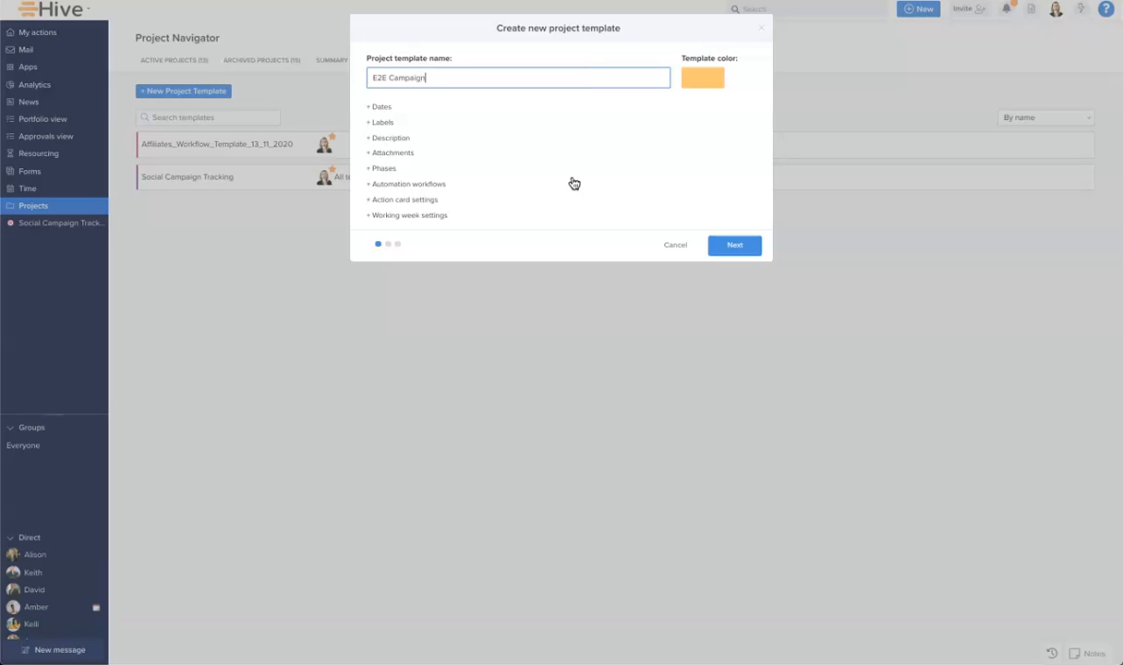
text(Templa)
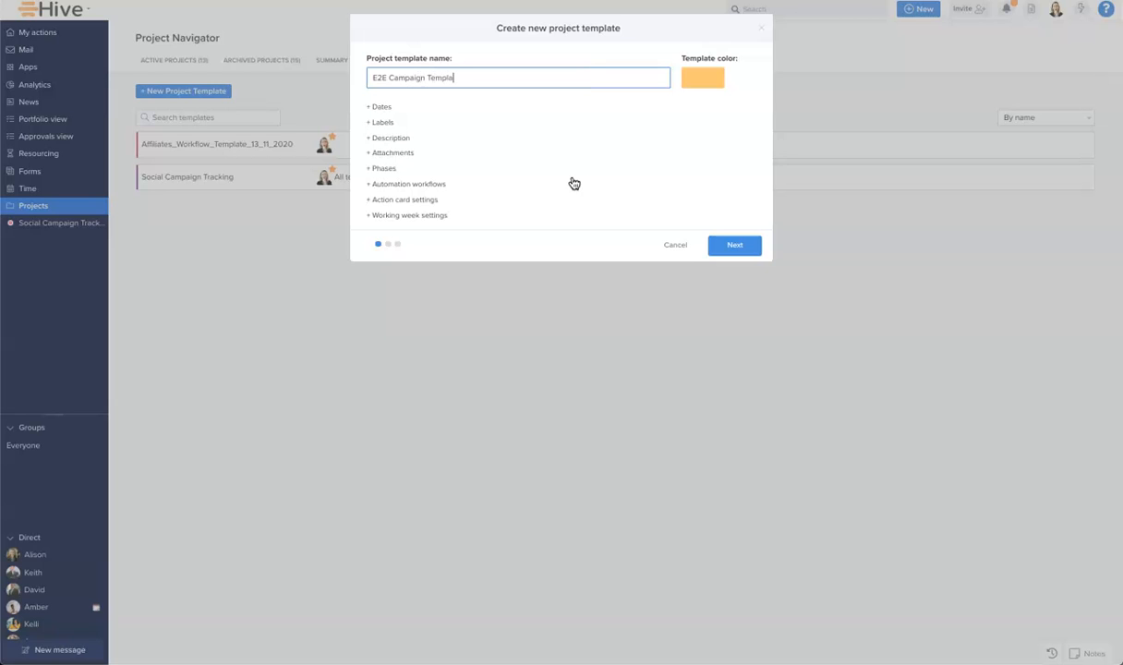
text(te)
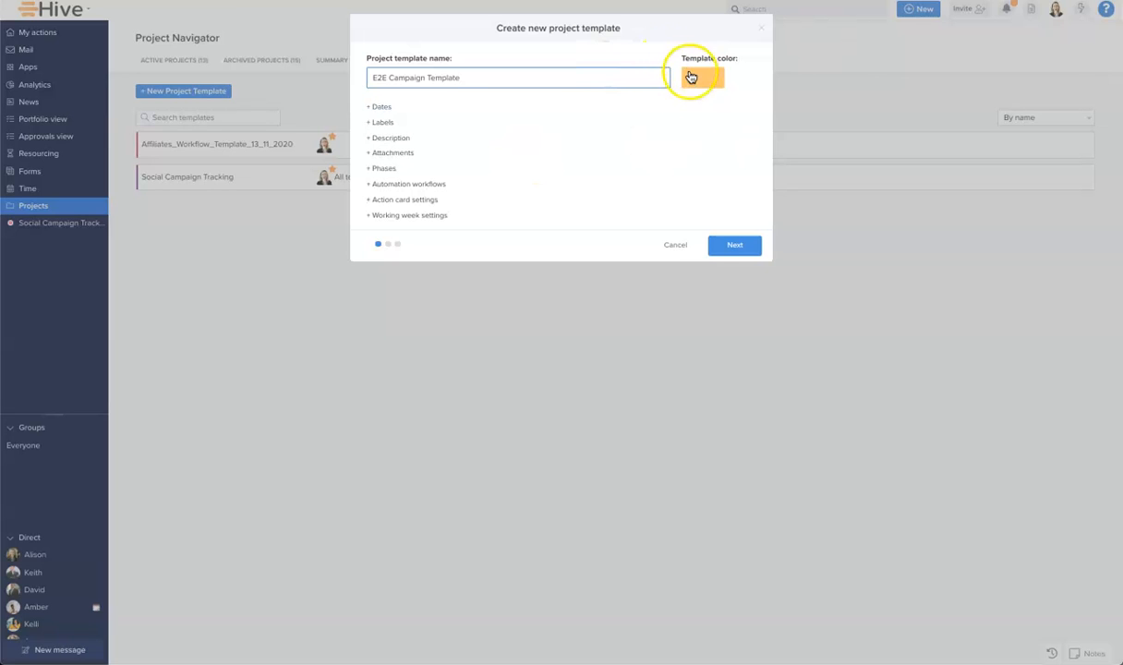
click(702, 78)
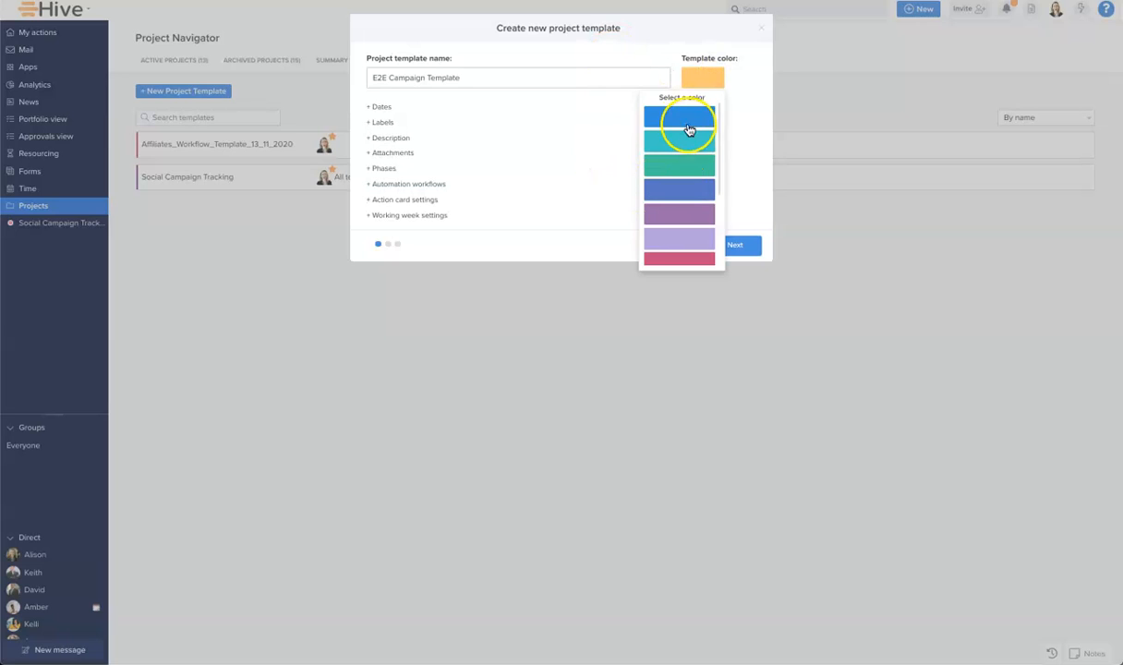
click(680, 122)
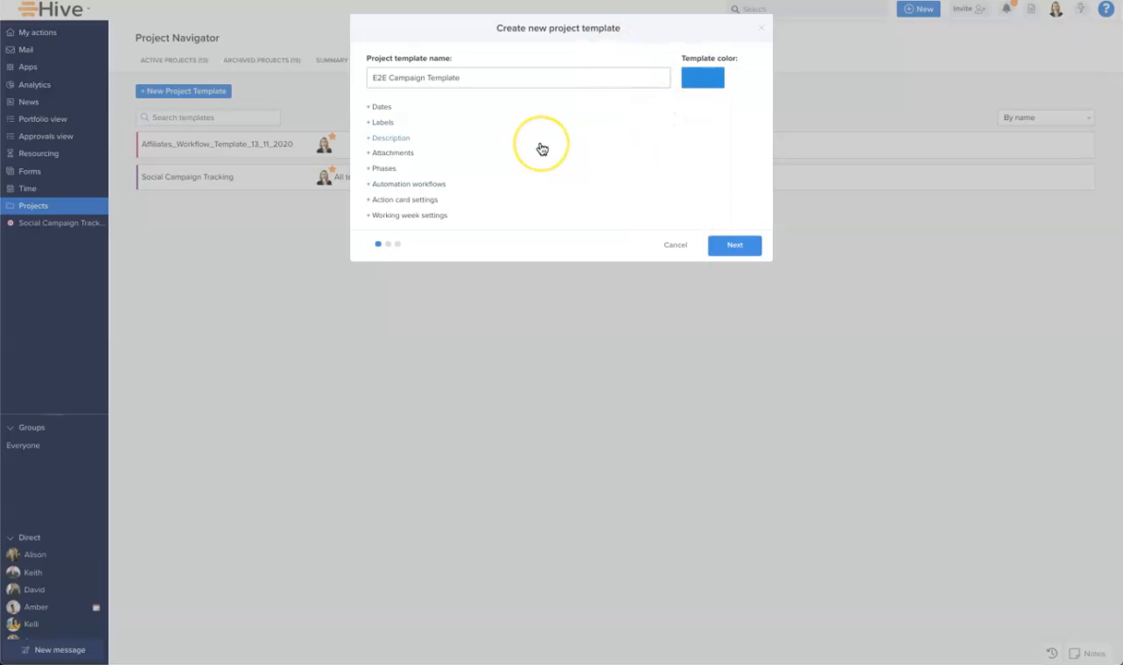
mouse_move(488, 151)
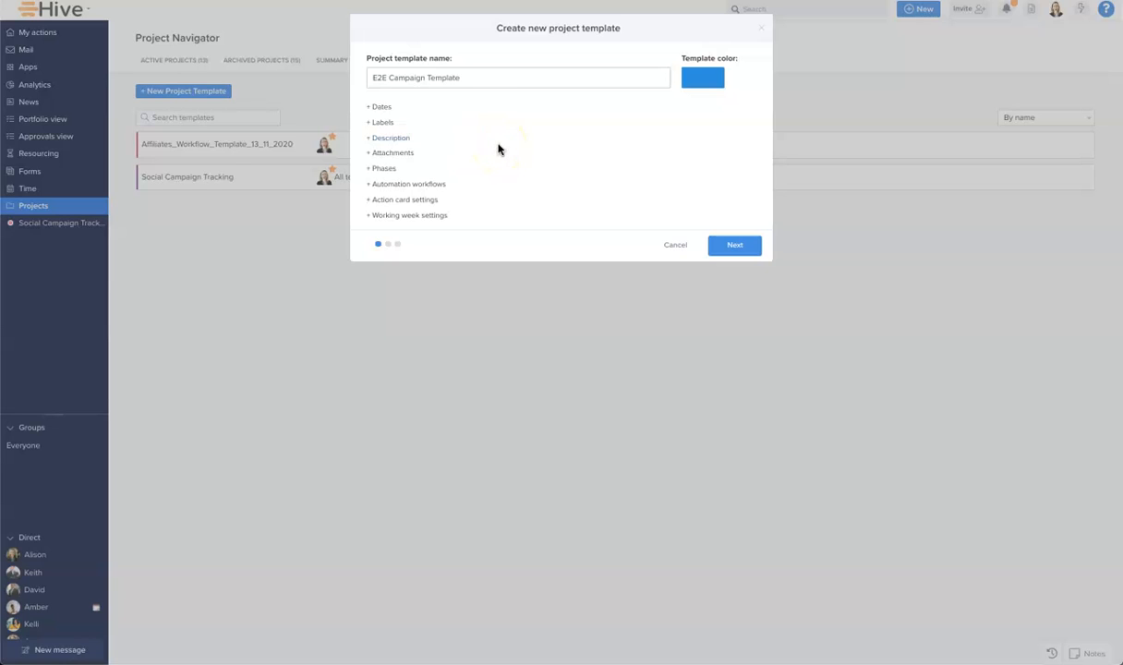
Give the template a due date of December 31, 2020
click(377, 107)
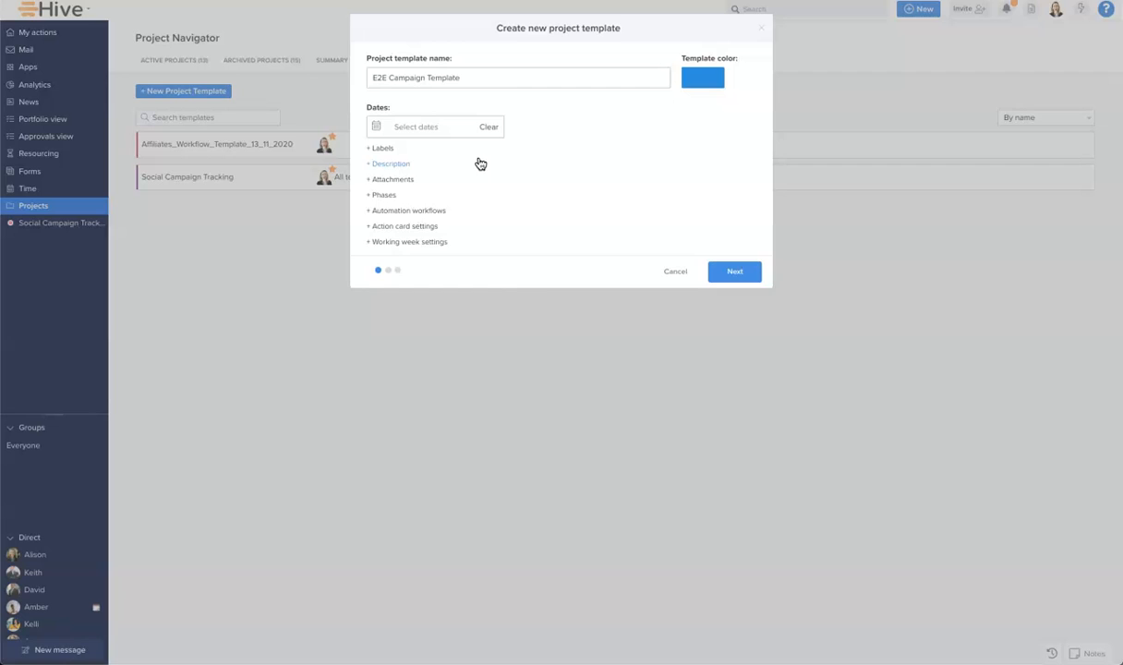
click(416, 126)
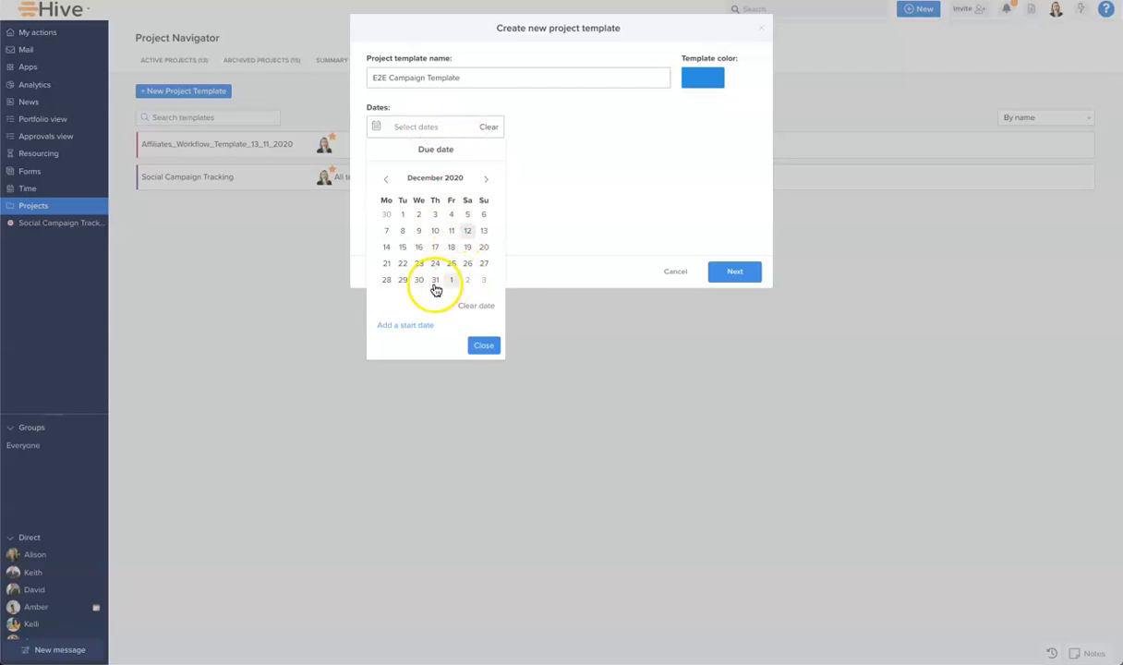
click(436, 279)
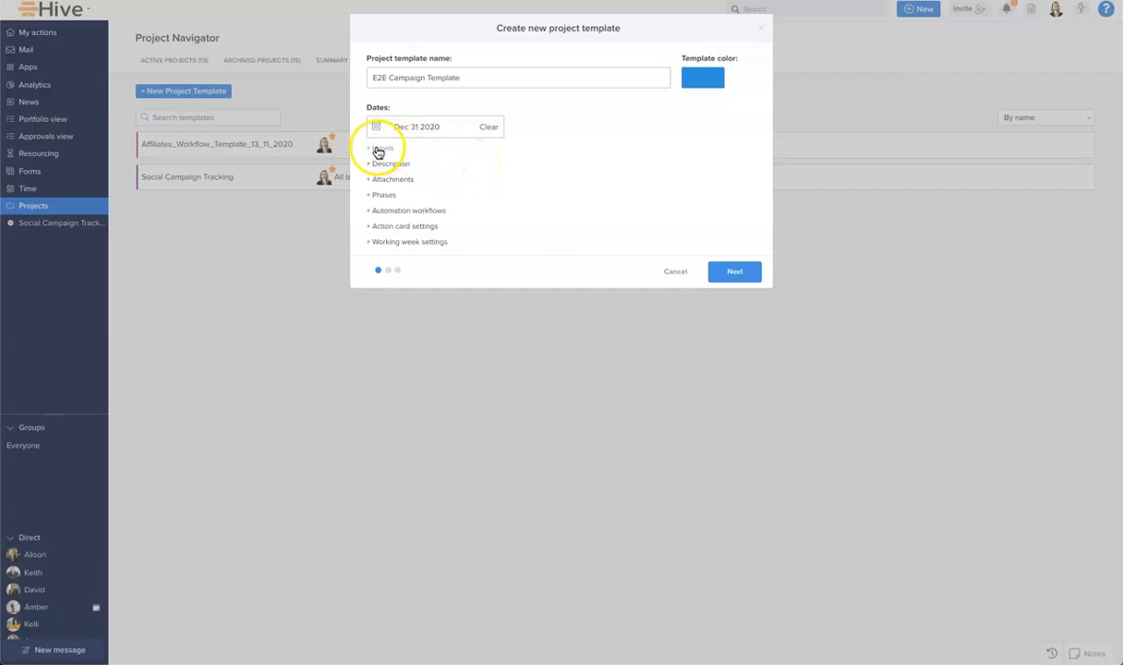
Attach the Facebook, Google, Instagram and LinkedIn labels to the template
click(381, 147)
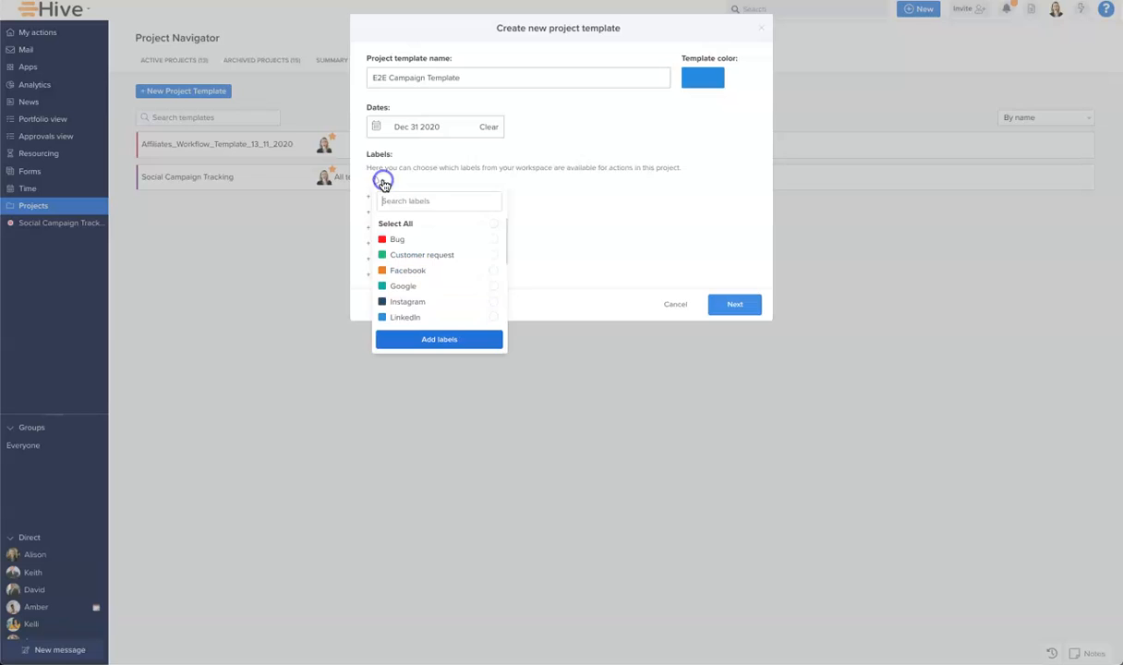
mouse_move(441, 266)
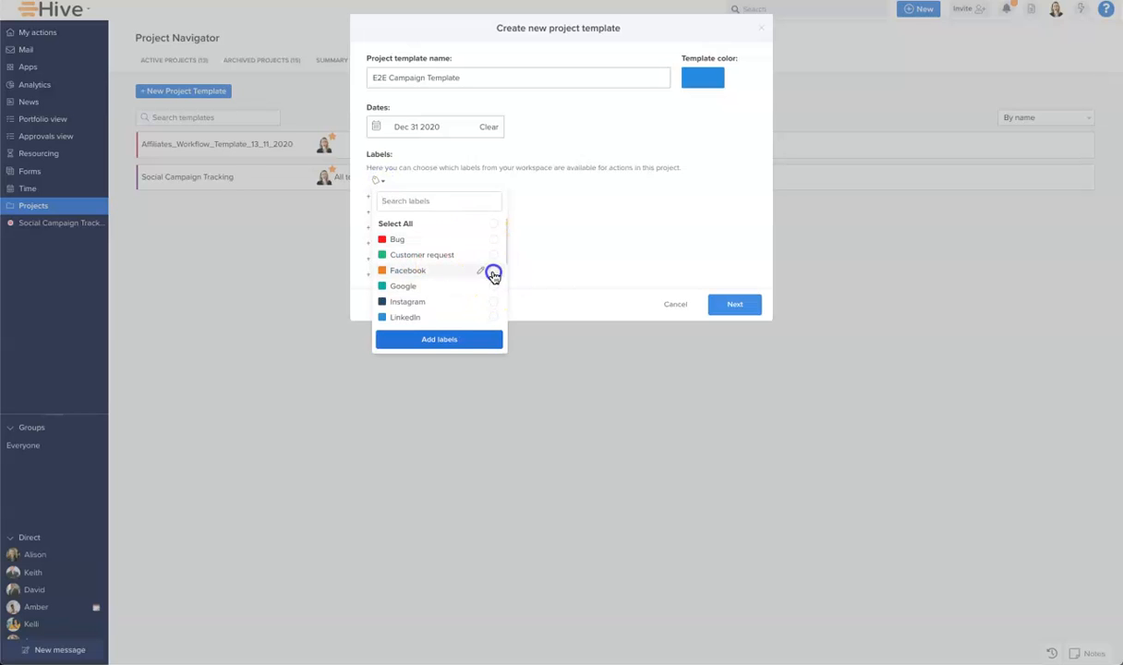
click(493, 269)
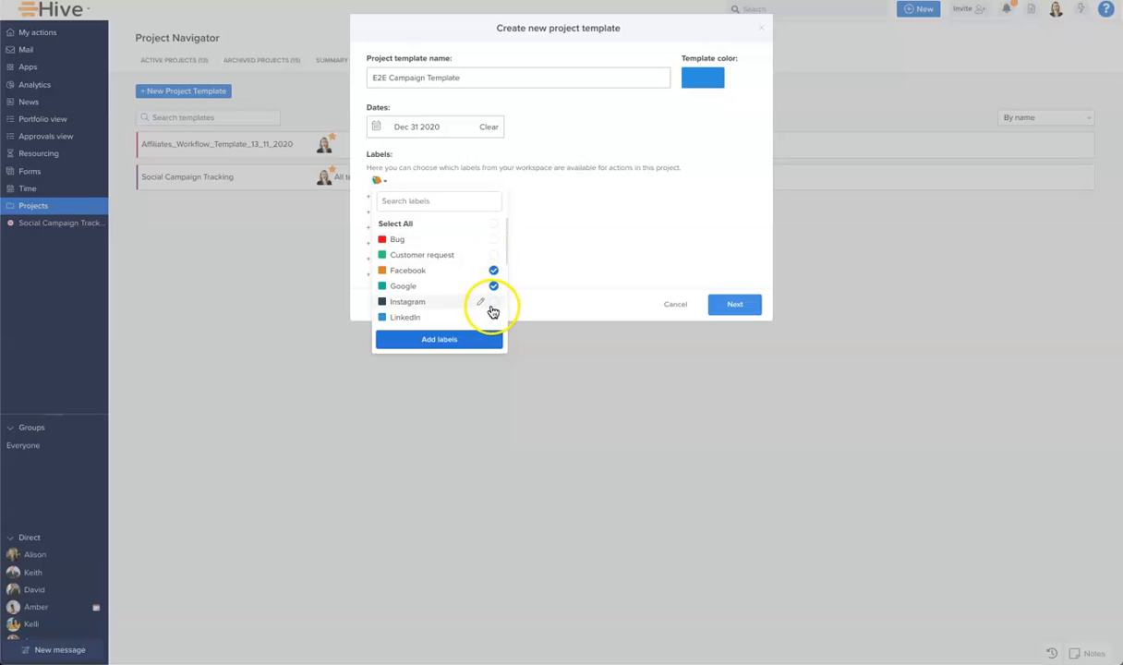
click(494, 302)
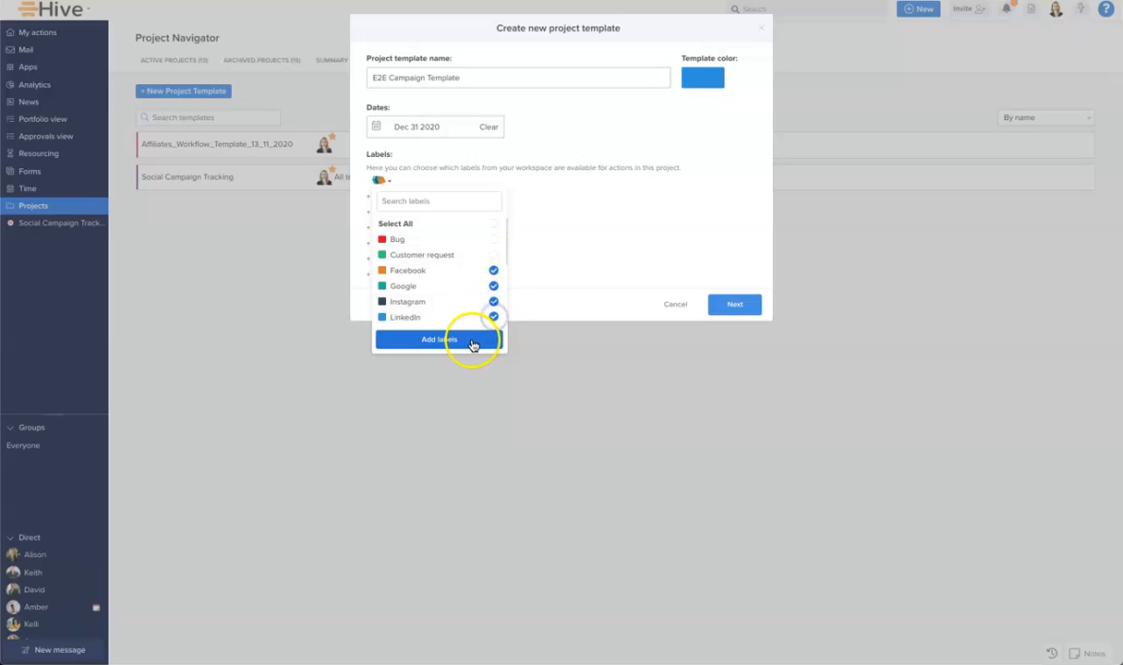
click(439, 340)
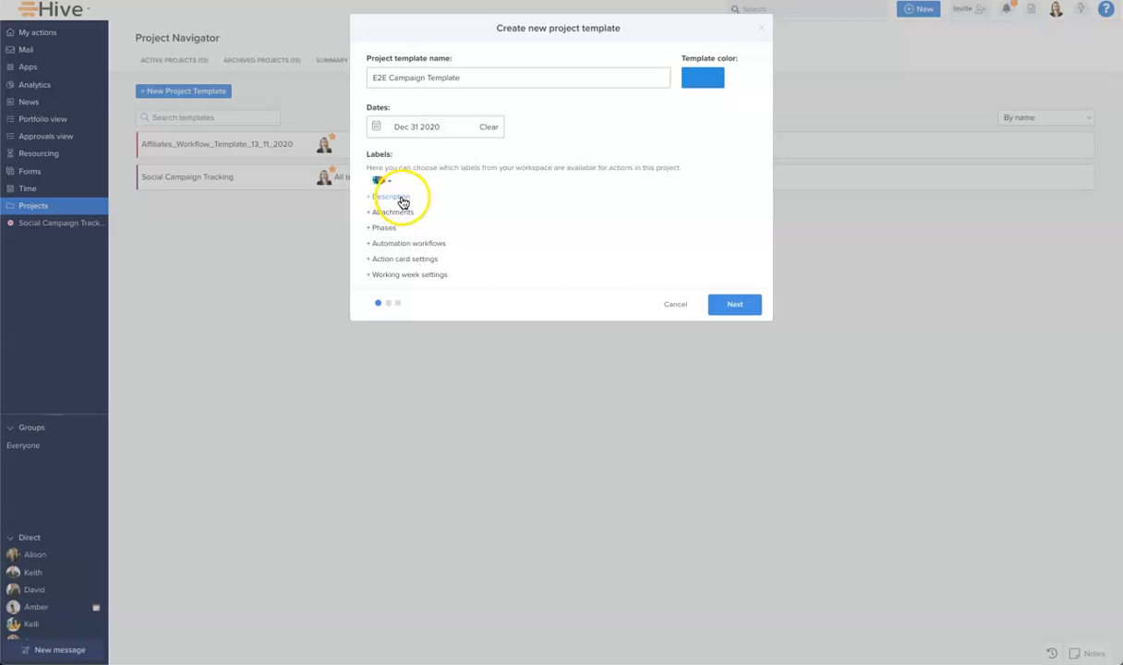
Enter the description E2E project template and reveal the phases section
click(388, 196)
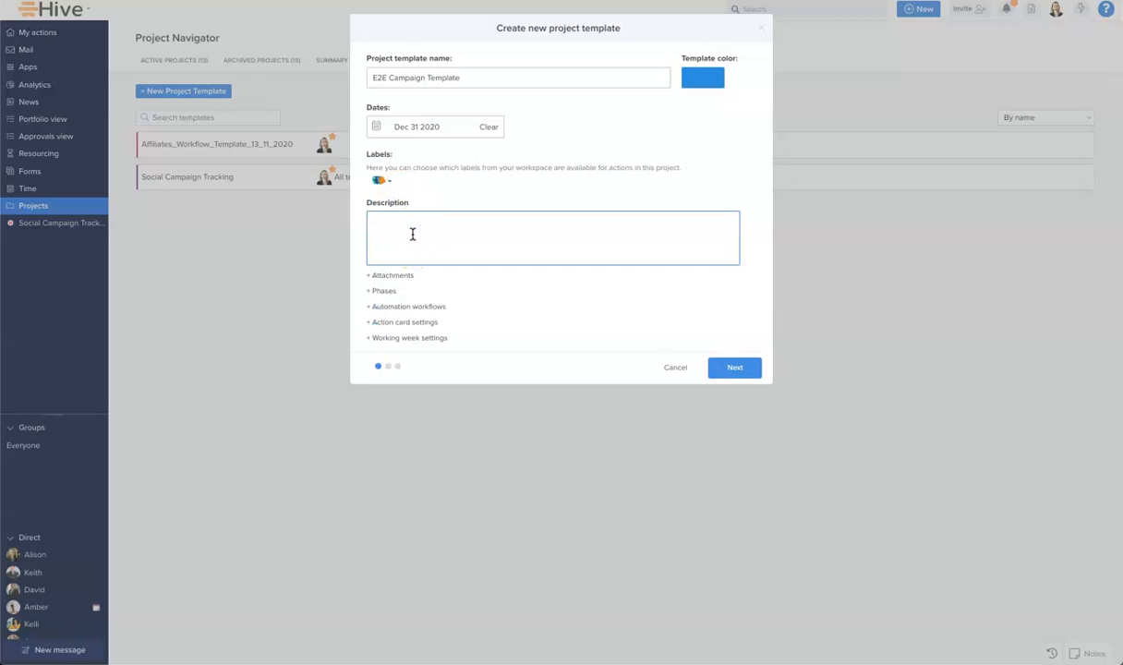
text(E2E proje)
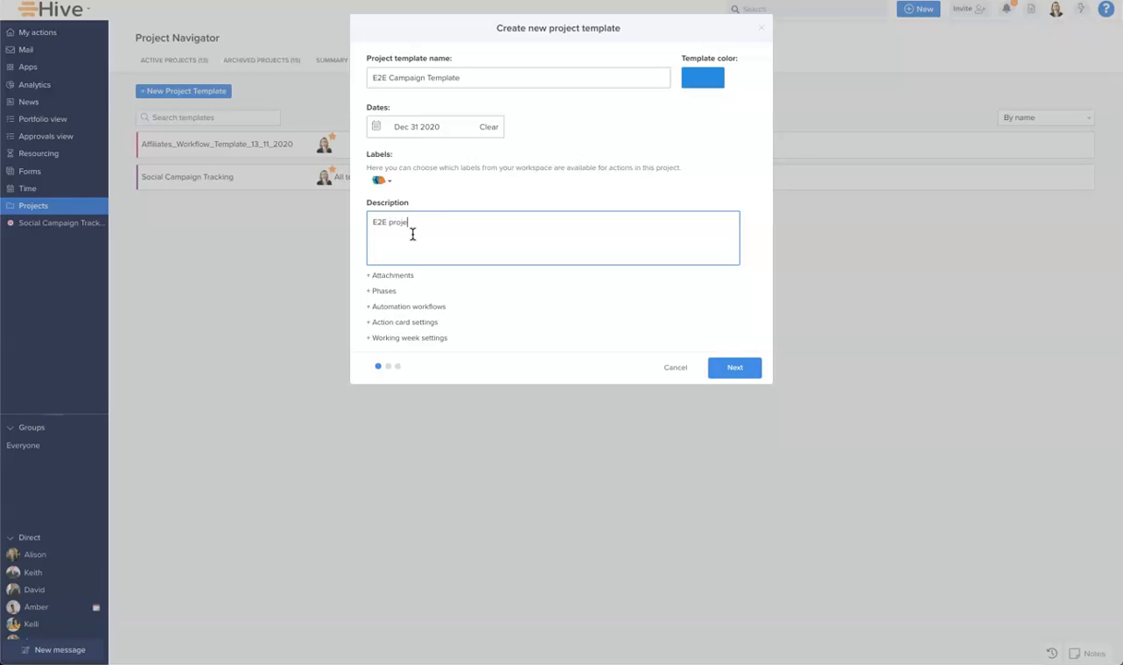
text(ct template)
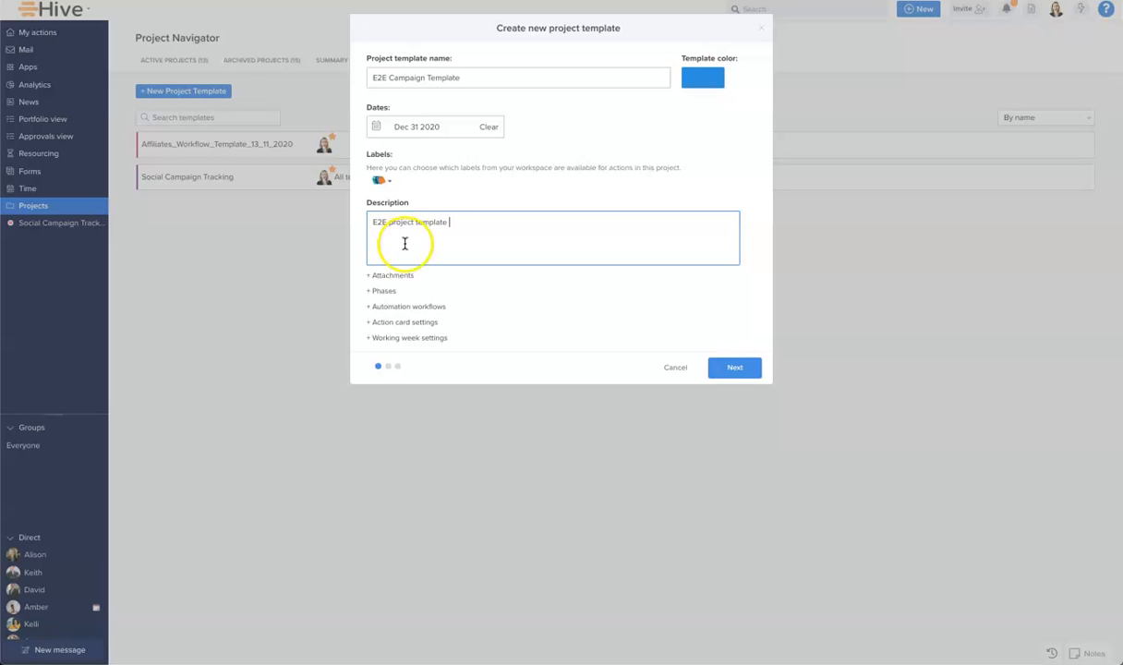
click(381, 292)
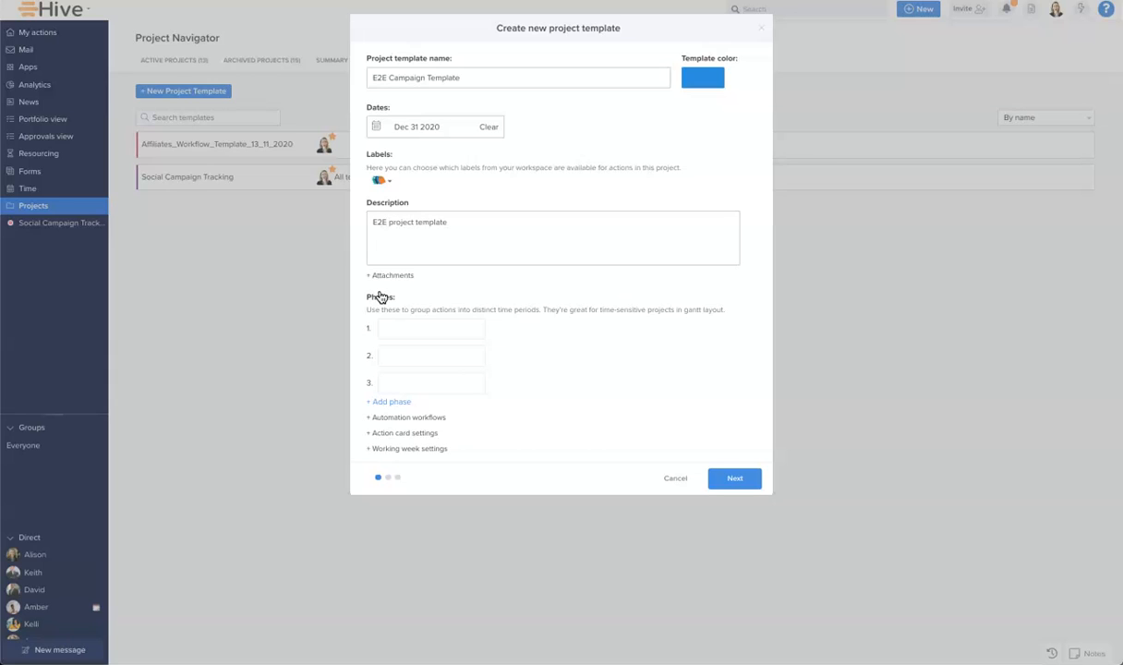
Name the phases Briefing, Planning, Go-Live and Post Go-Live
click(429, 328)
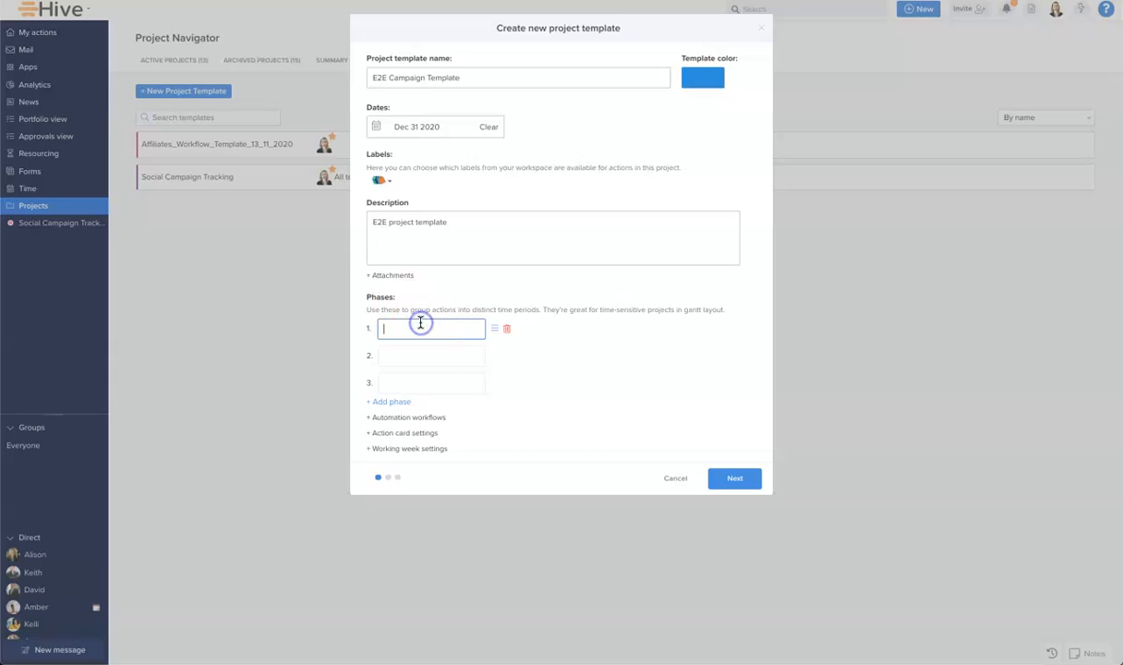
text(Briefing)
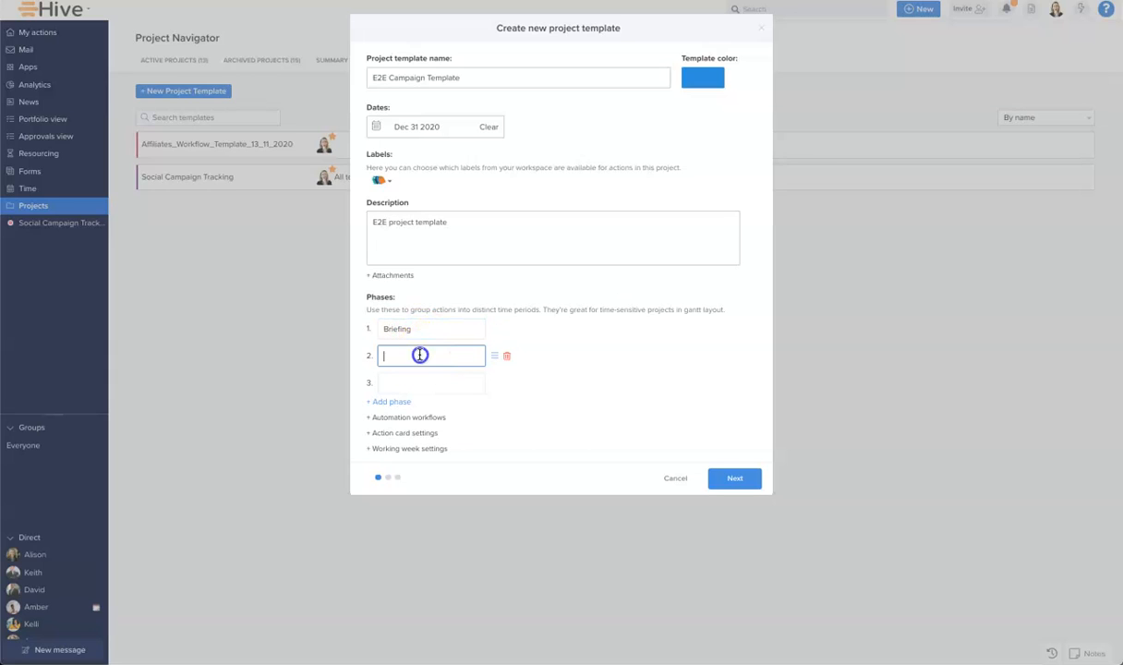
text(Planning)
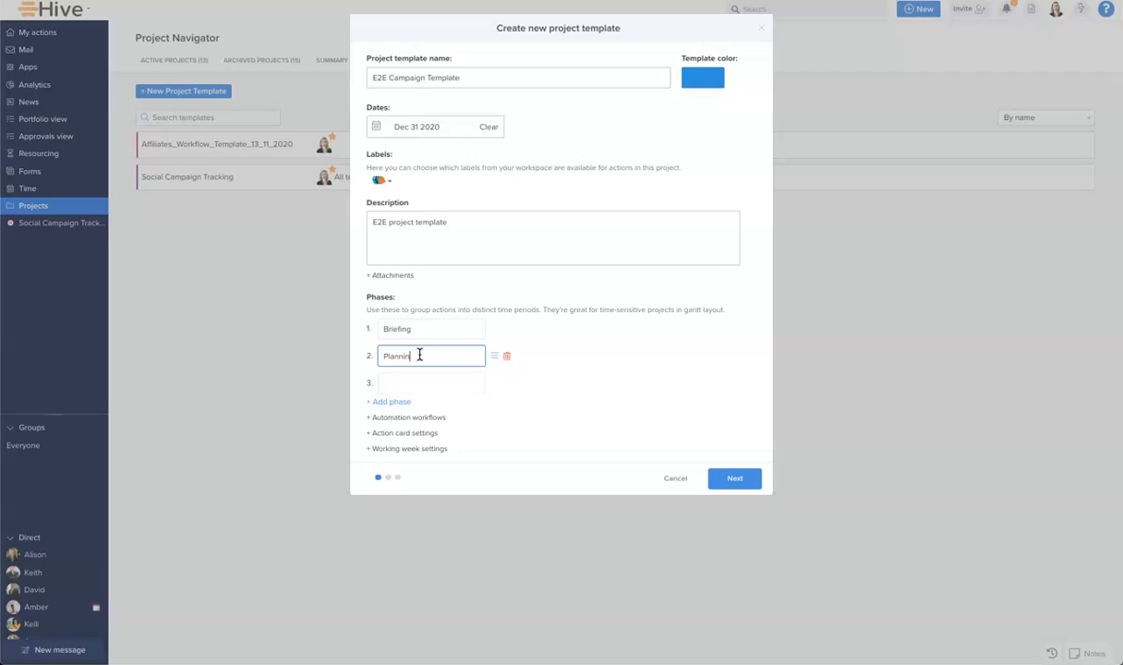
click(429, 383)
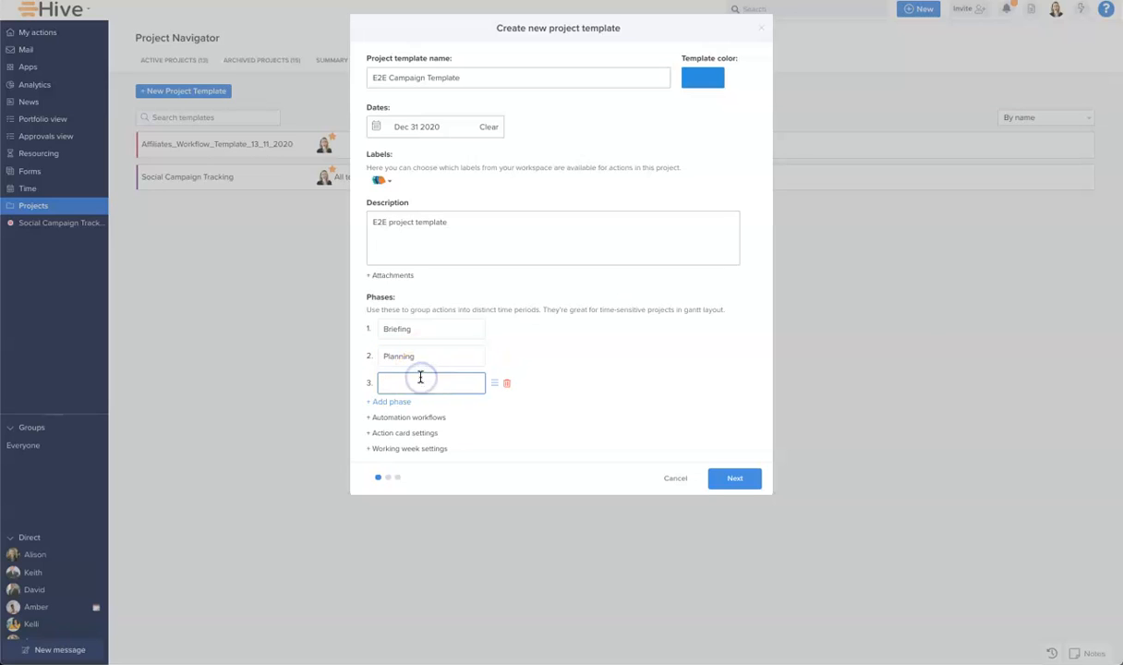
text(Go-Live)
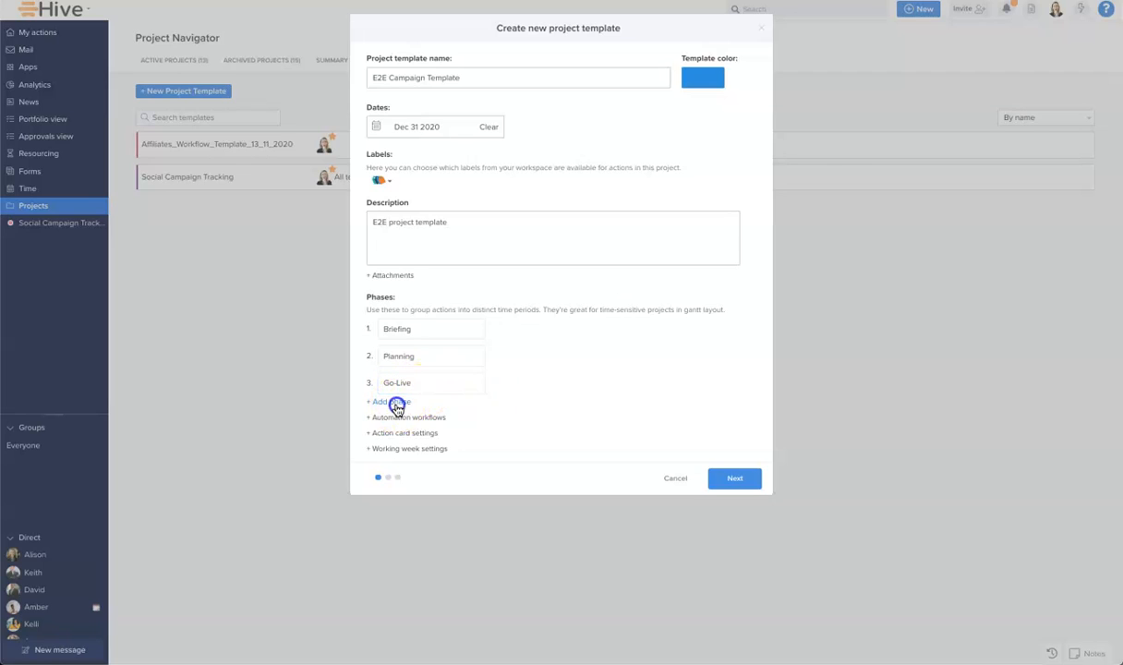
click(381, 401)
text(Post Go-Live)
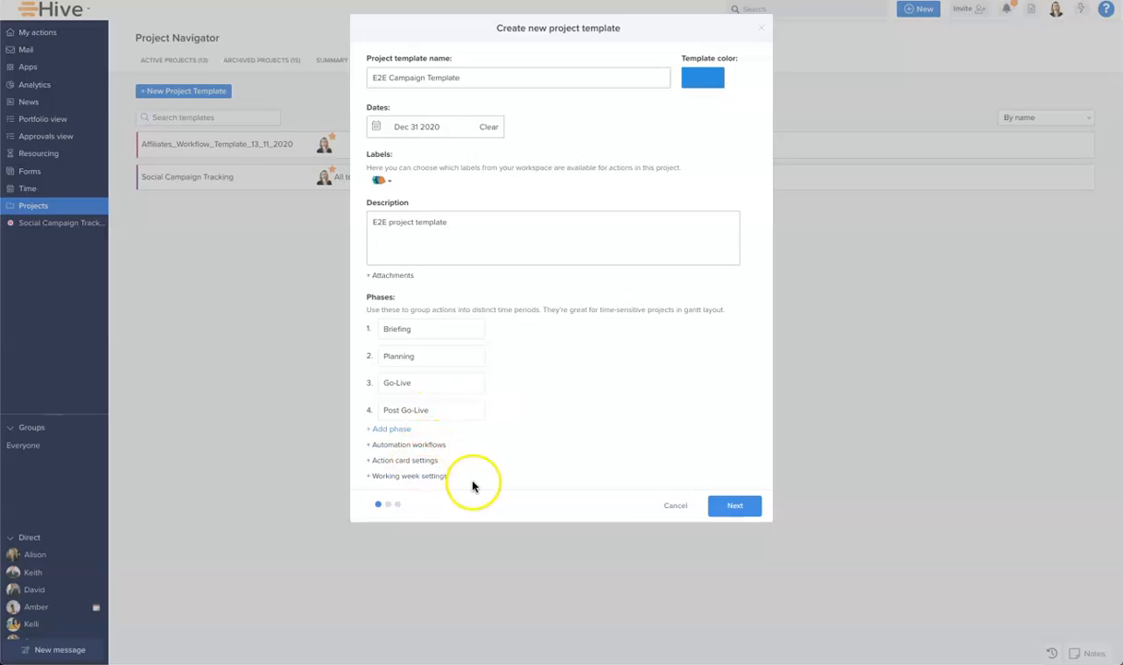
Share the template with two specific team members and continue to the layout step
click(736, 506)
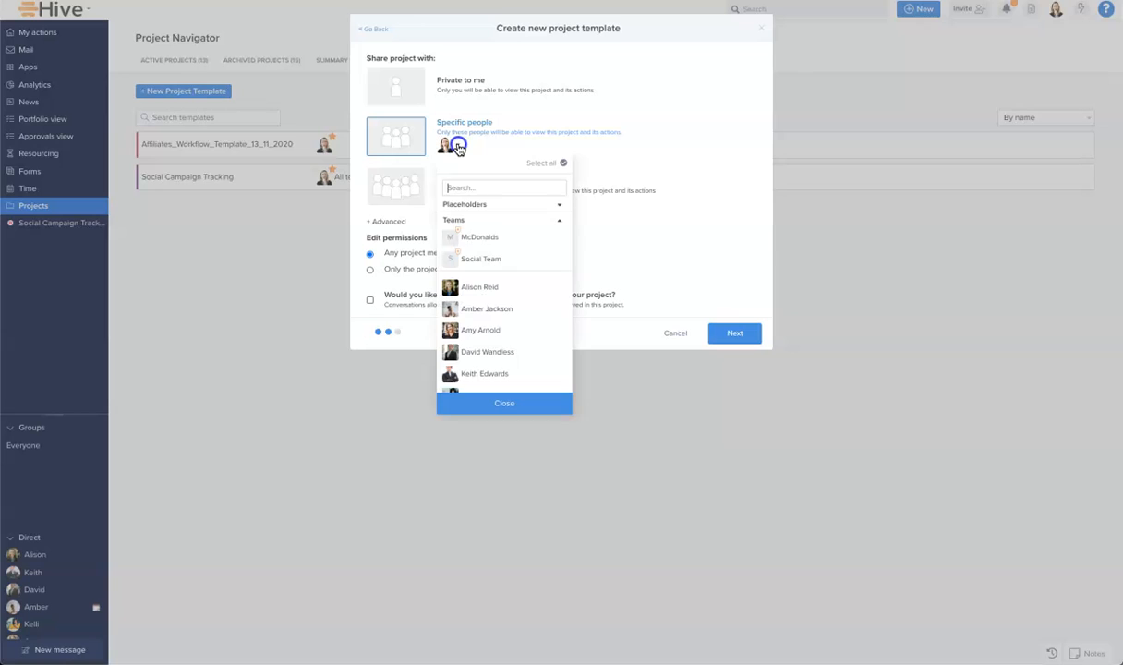
click(488, 287)
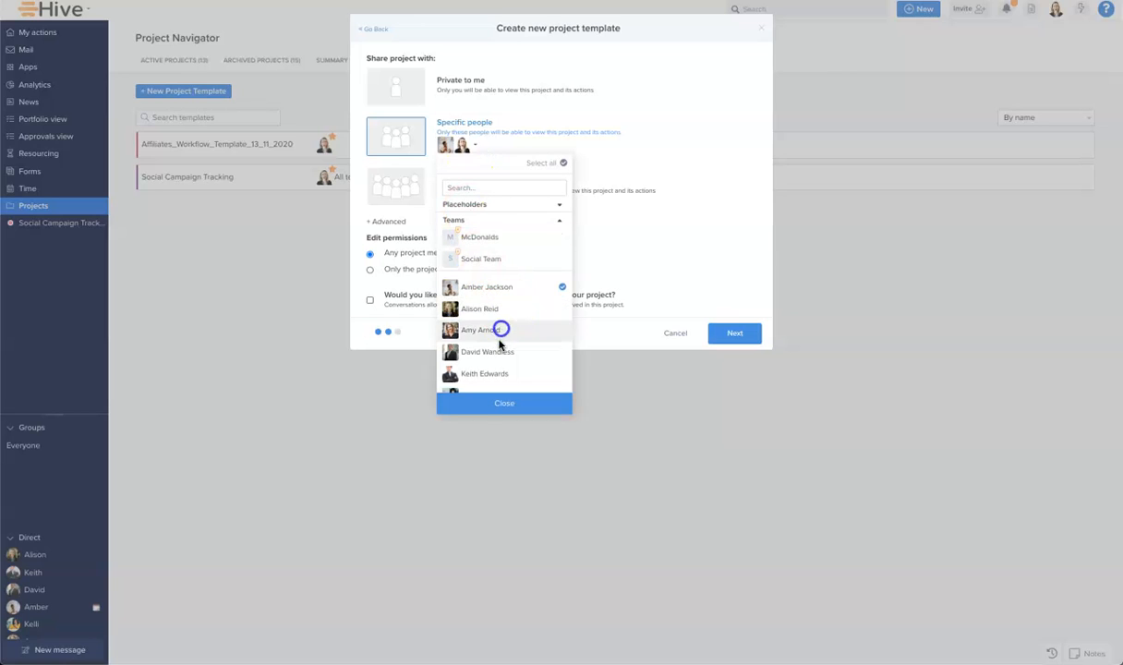
click(504, 403)
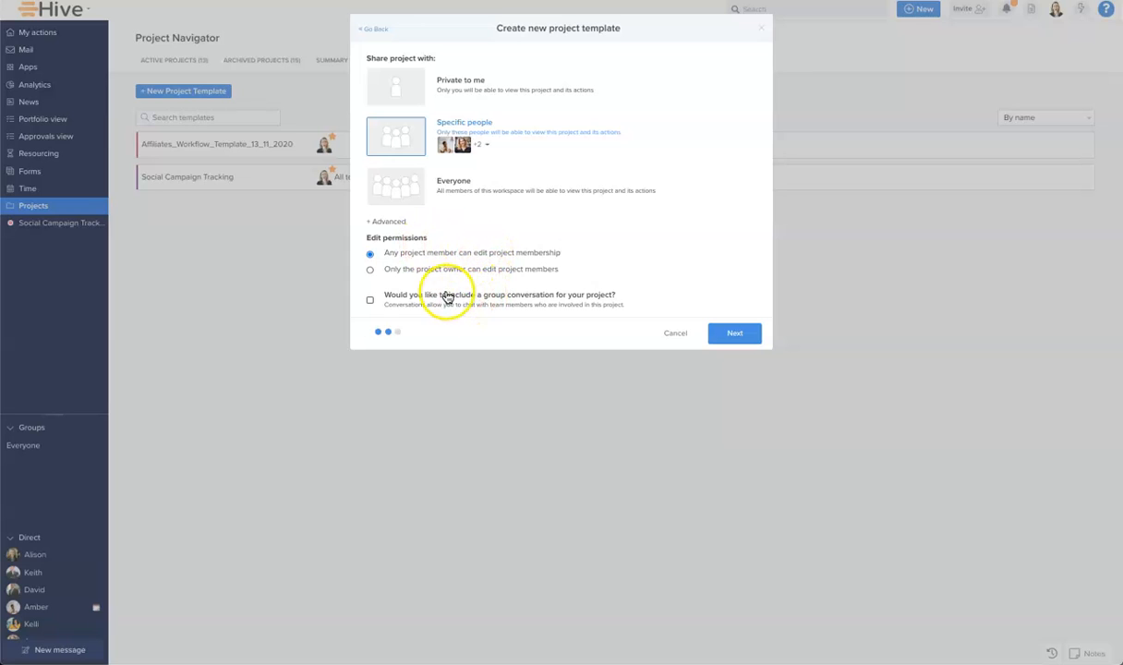
click(735, 333)
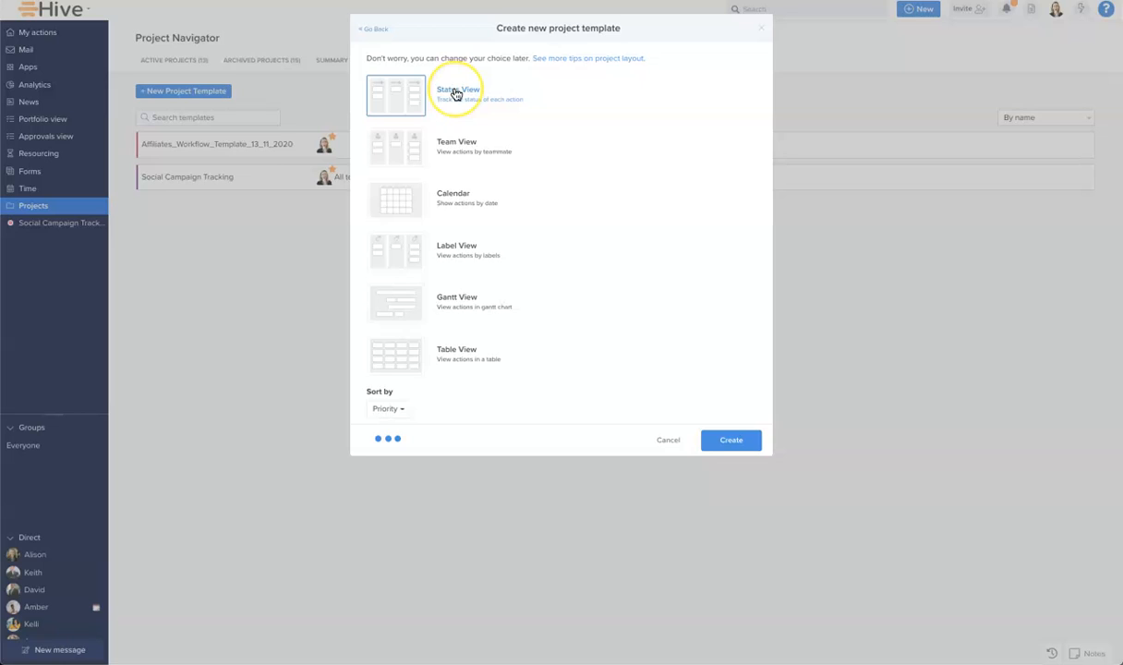
mouse_move(449, 305)
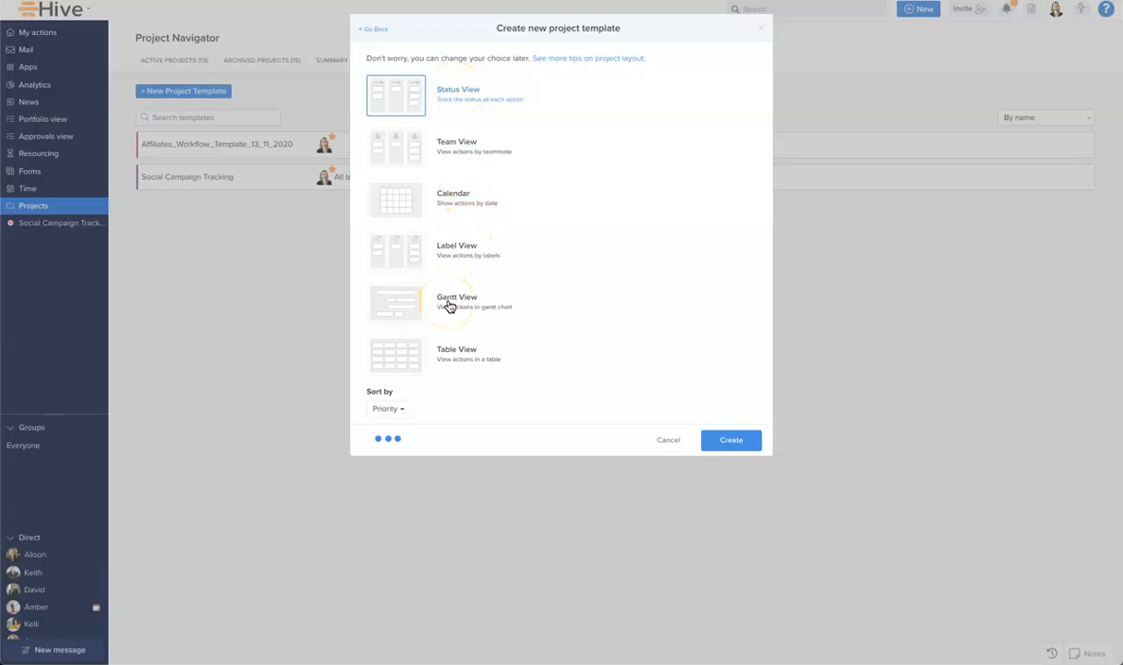
Choose Gantt View as the layout and create the template
click(395, 303)
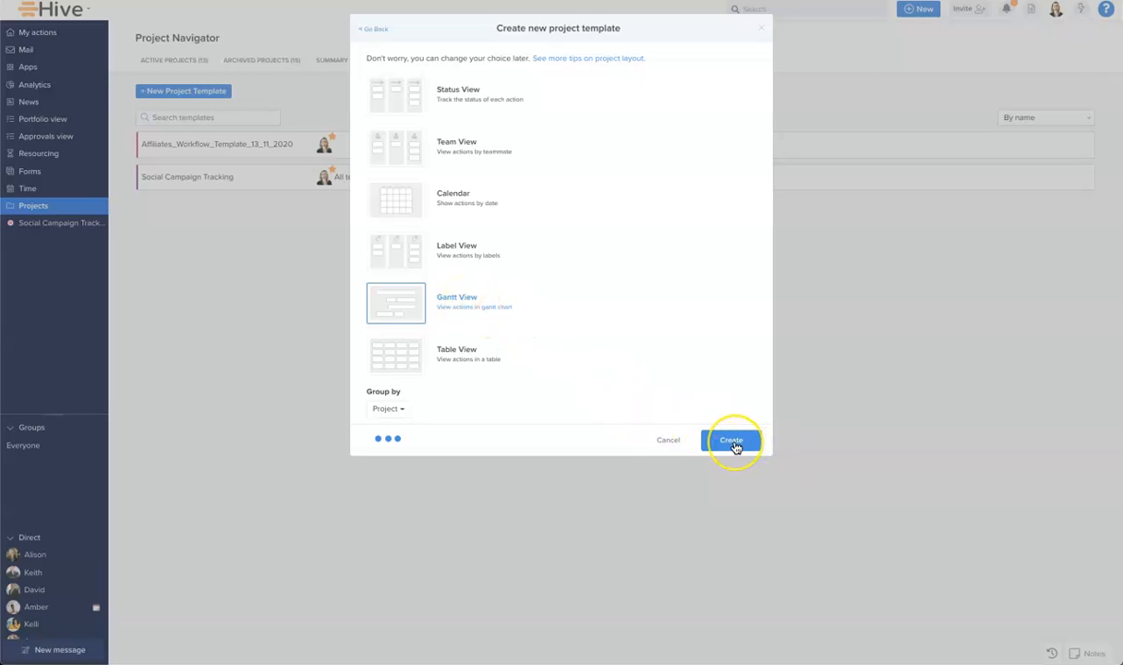
click(730, 439)
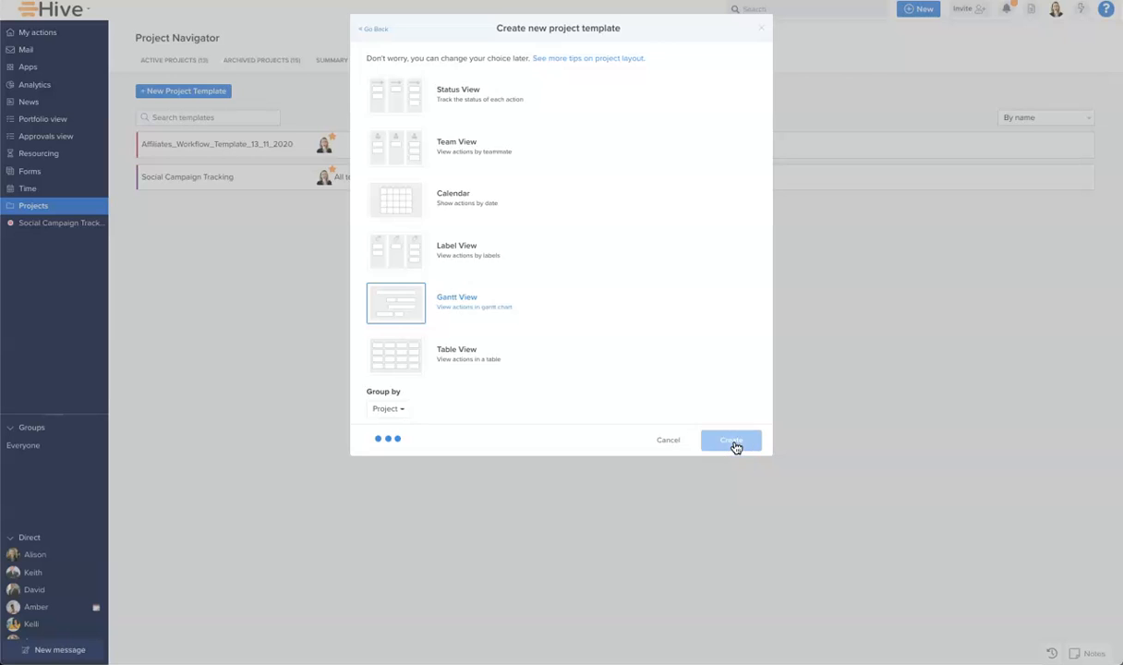
Expand the template's action list and group its actions by phase
click(730, 440)
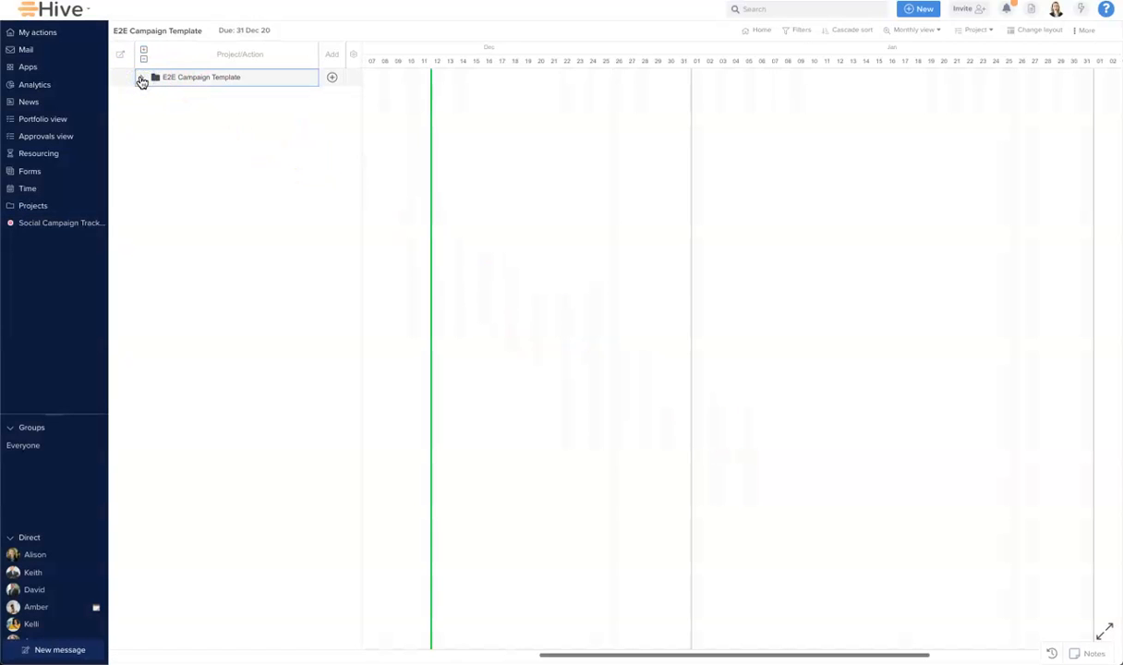
click(142, 78)
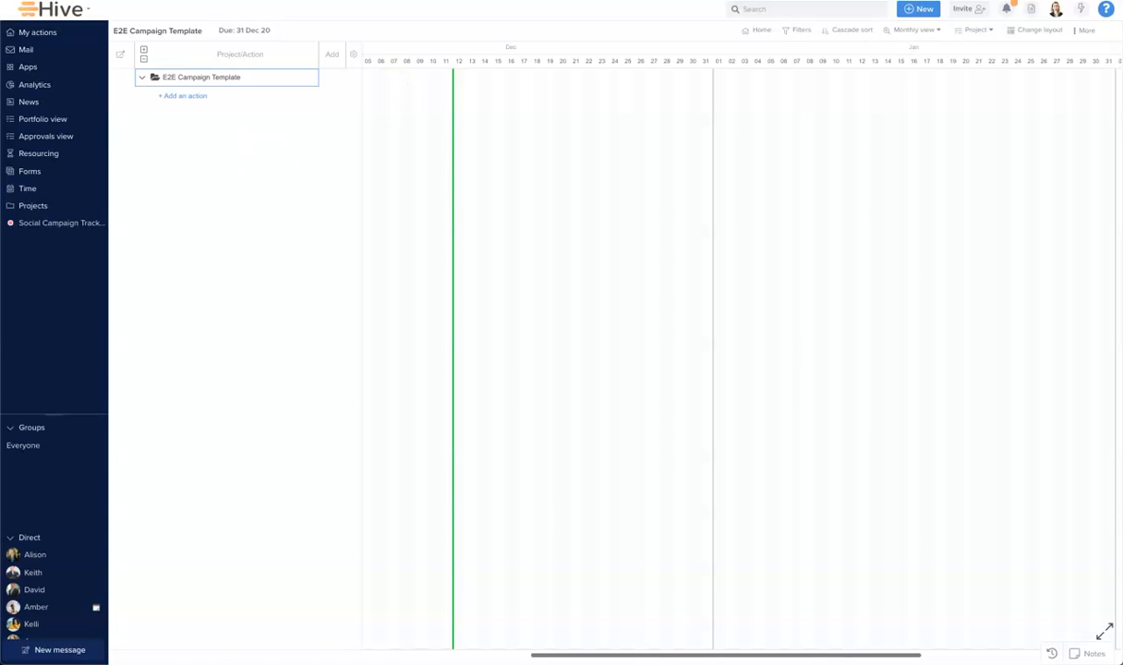
click(975, 30)
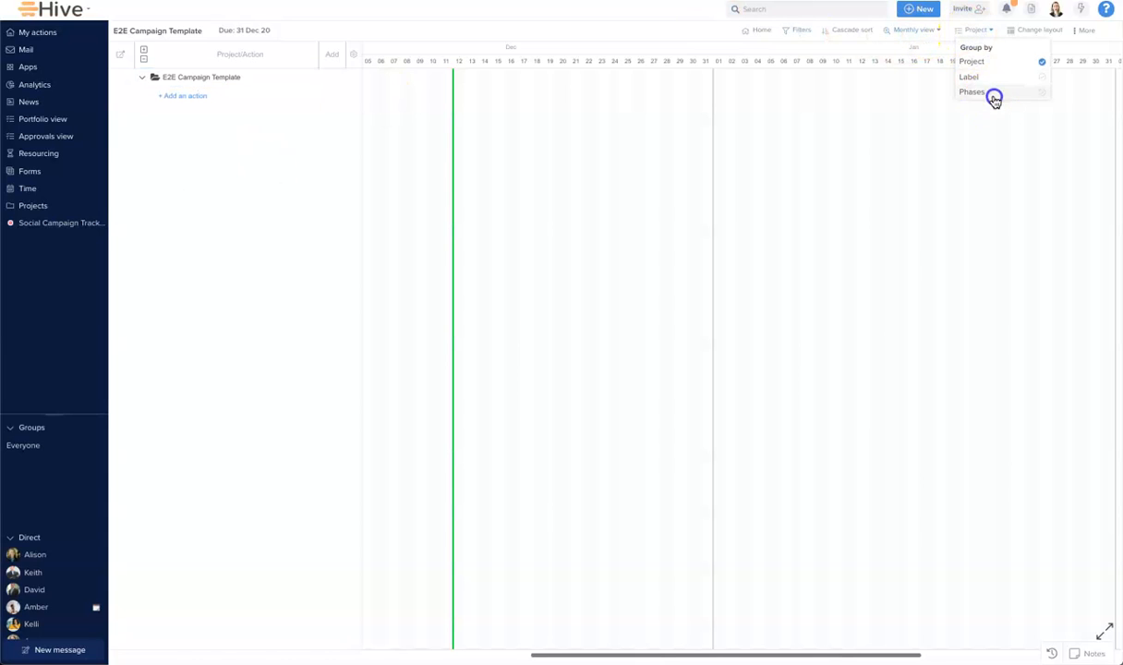
click(972, 92)
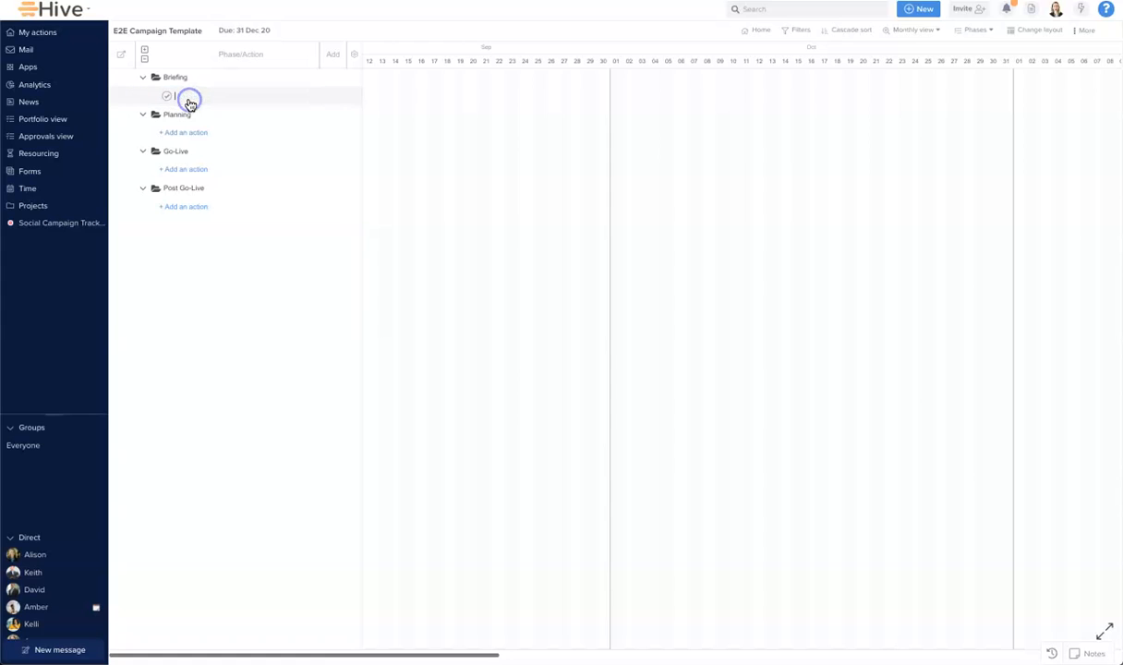
Add Receive Client Brief and Create Actionable Brief under Briefing, and Develop Activation Plan under Planning
text(Recieve Client Brief)
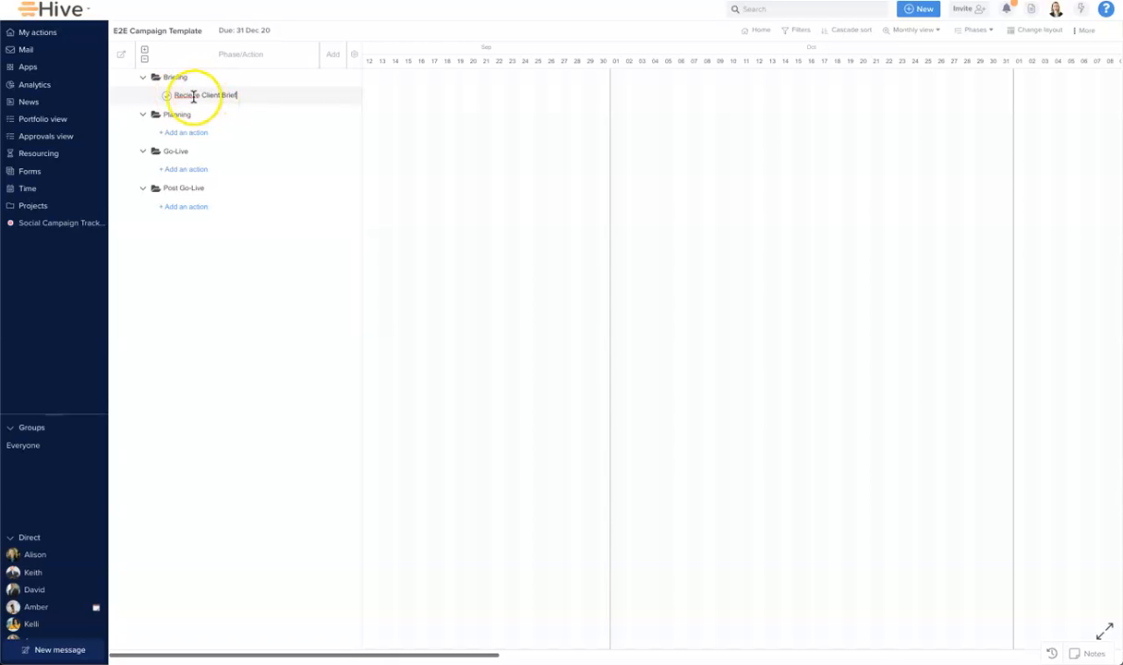
click(245, 96)
text(C)
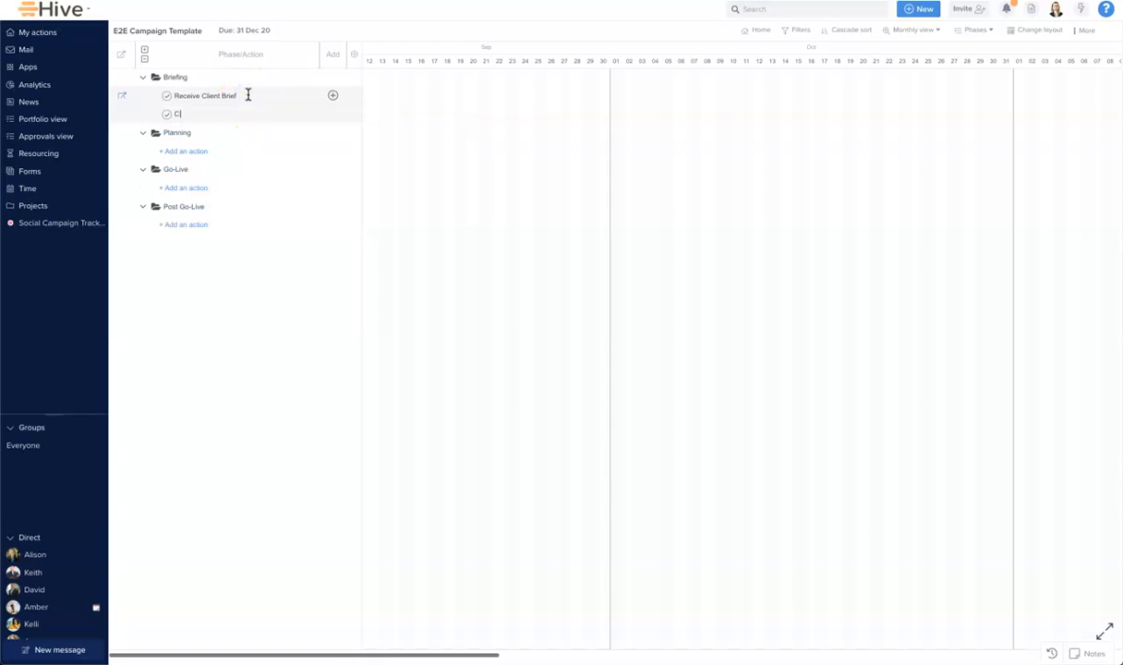
text(reate Actionable Brief)
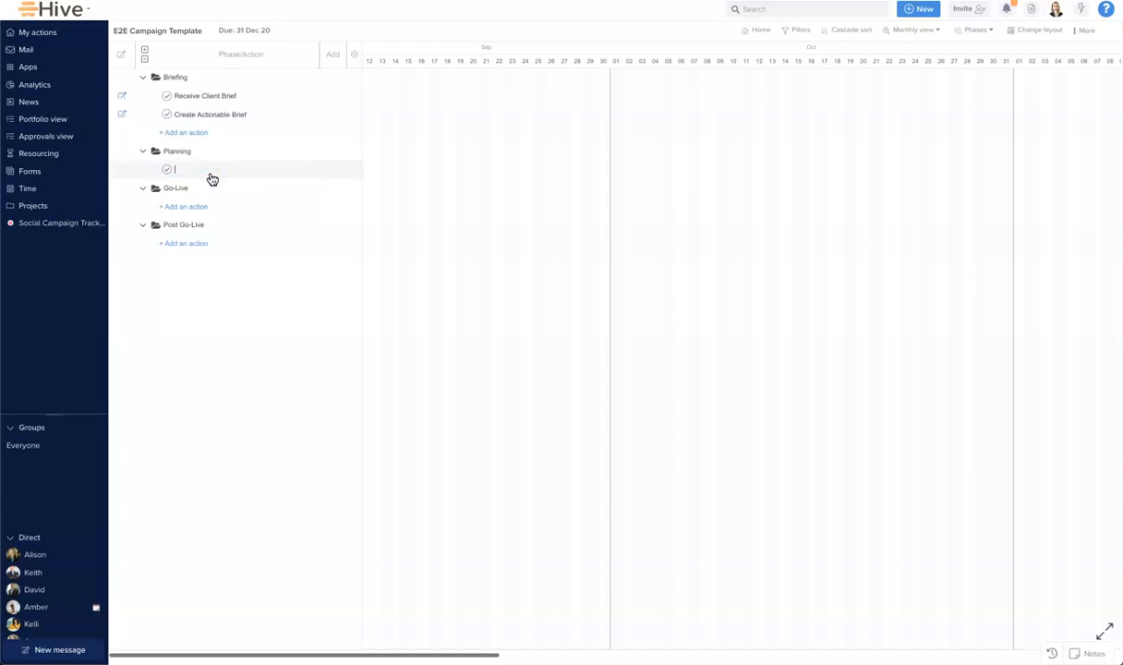
text(Develop)
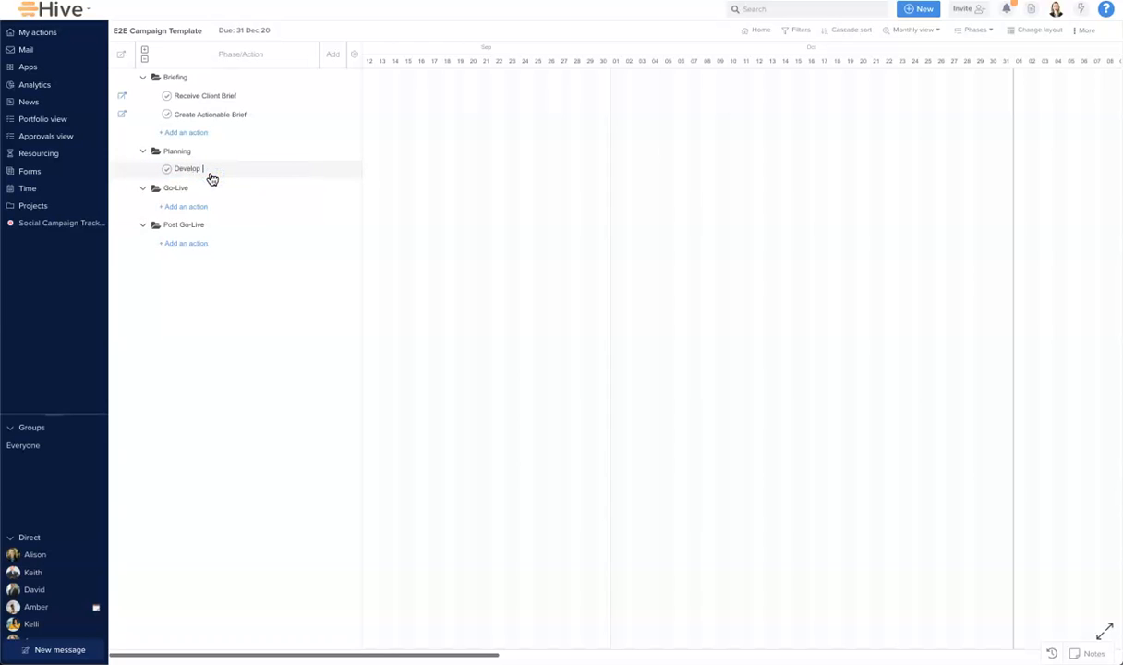
text(Activation Plan)
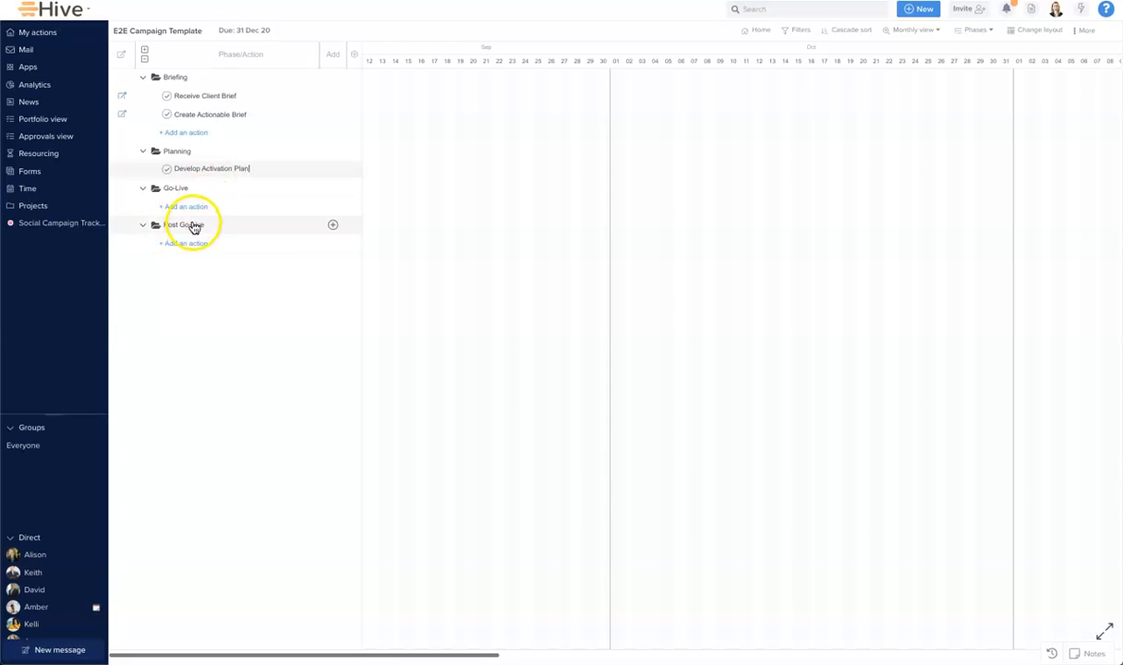
Add Launch under Go-Live and Weekly Report under Post Go-Live
click(185, 207)
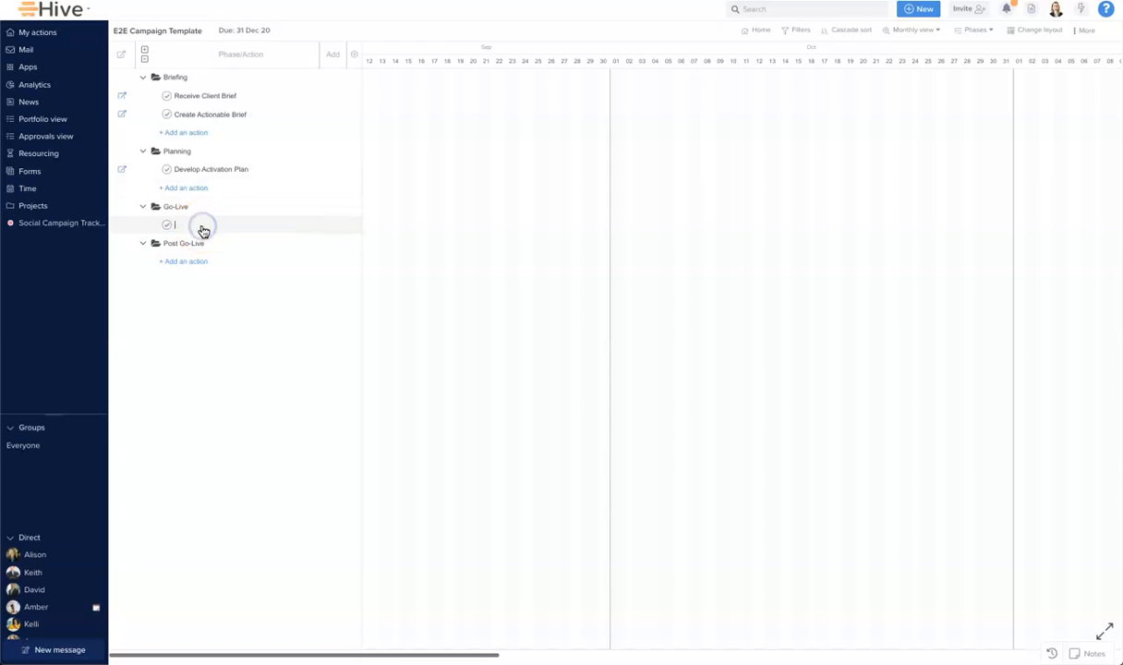
text(Launch)
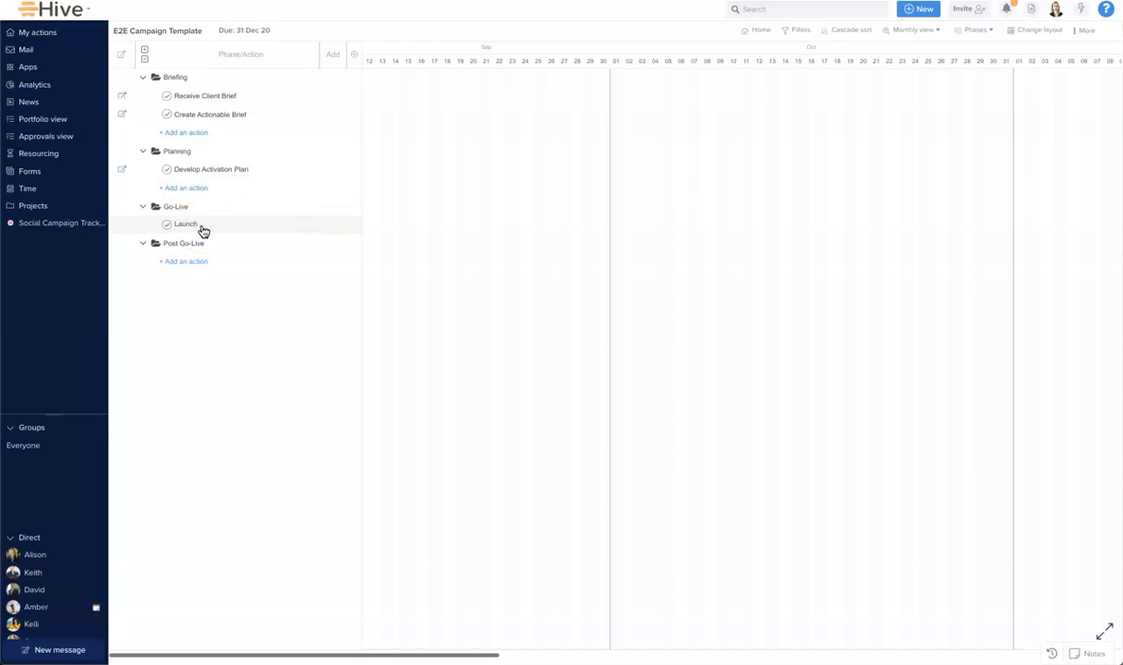
click(185, 242)
text(Weekly Report)
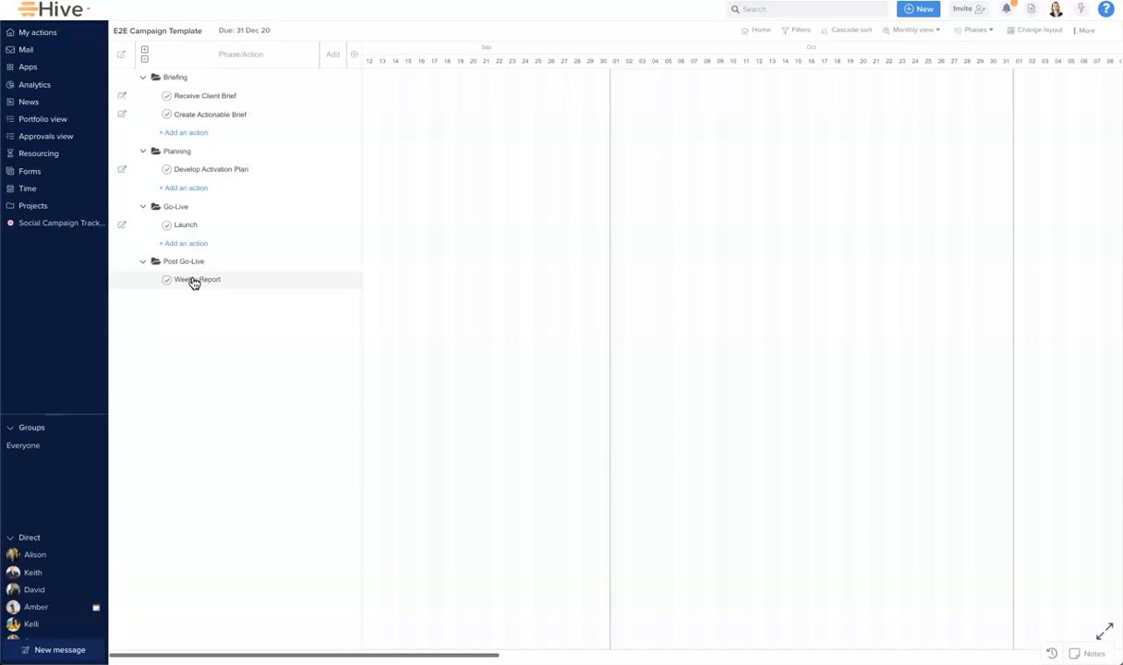
click(196, 279)
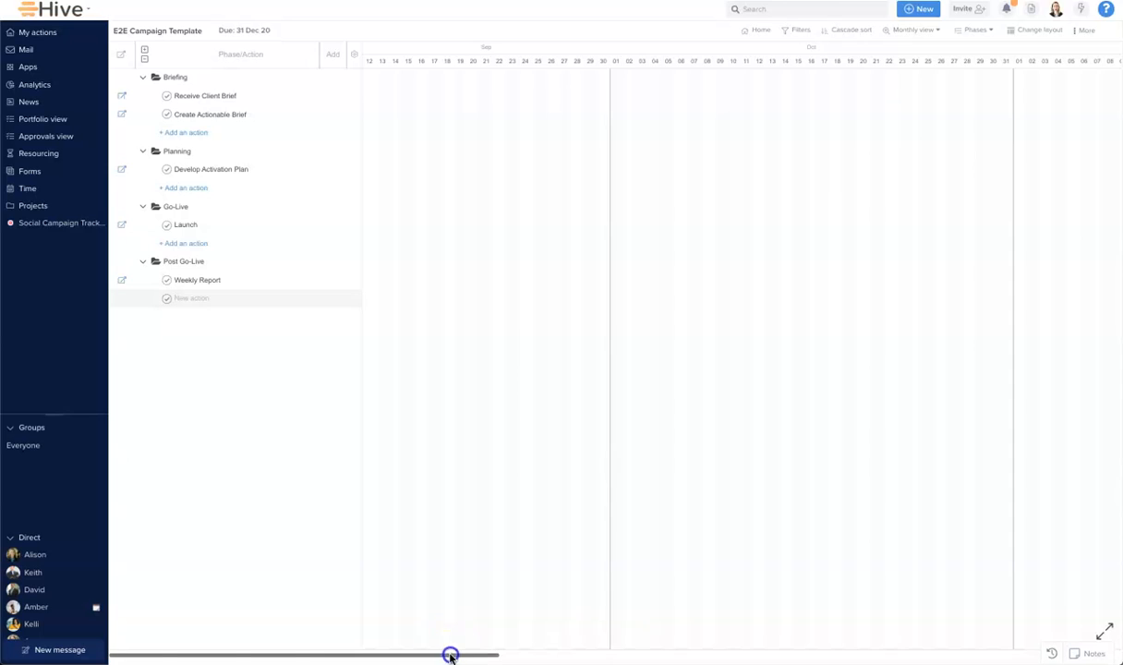
Date the actions on the Gantt timeline, including Launch and Weekly Report
drag(451, 654, 872, 654)
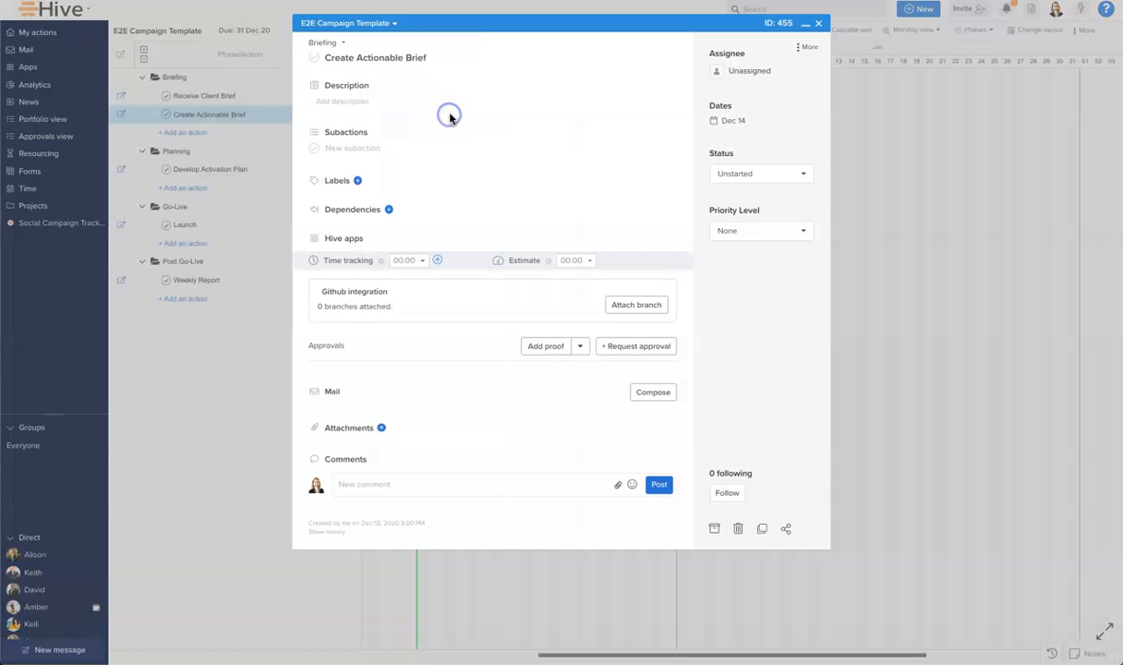
click(816, 22)
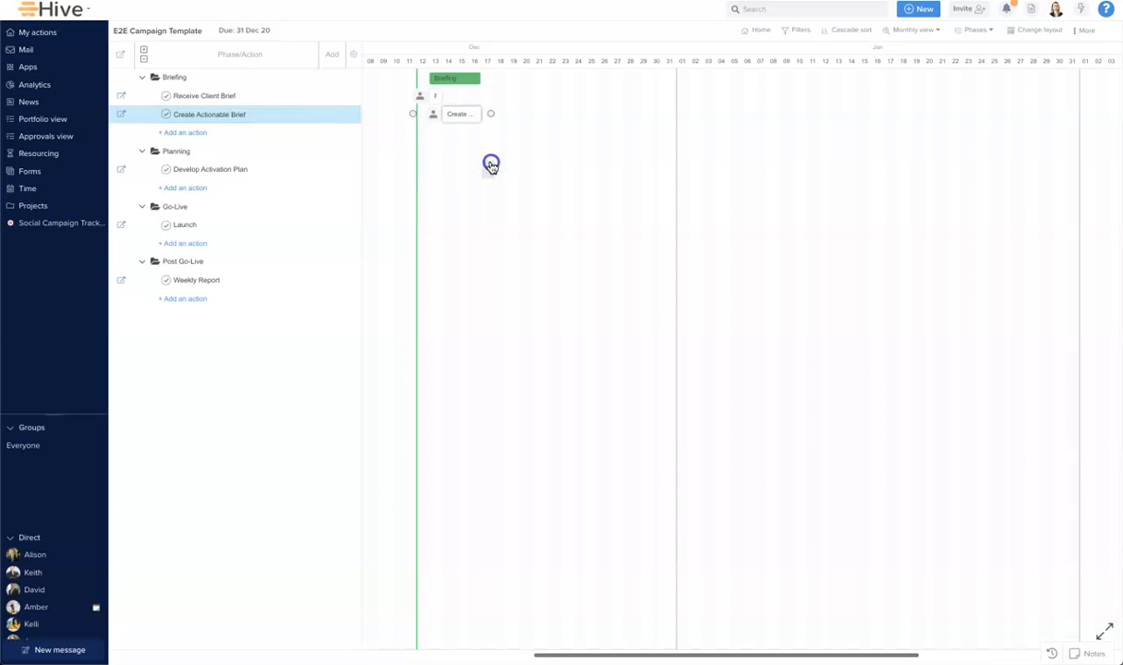
click(210, 170)
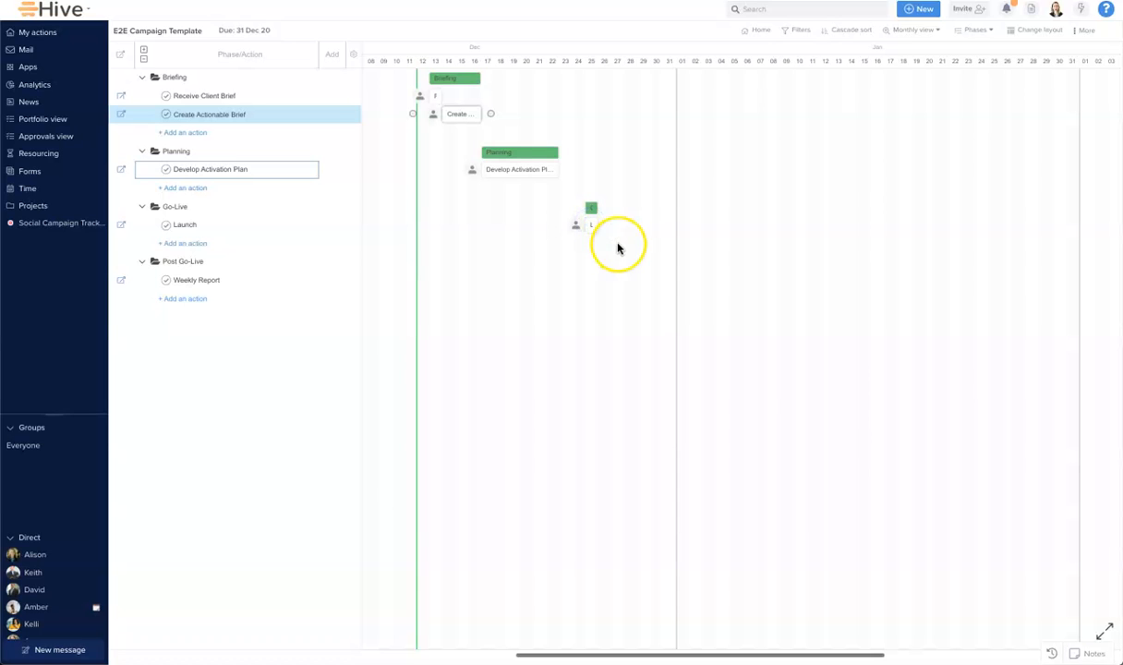
mouse_move(619, 280)
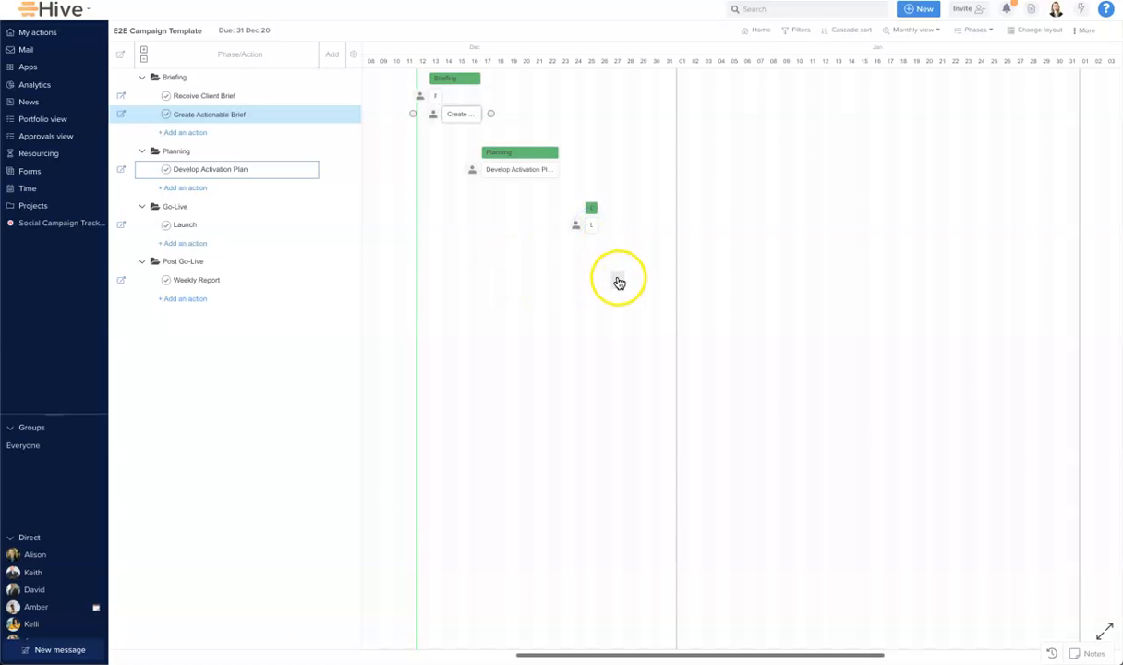
click(617, 281)
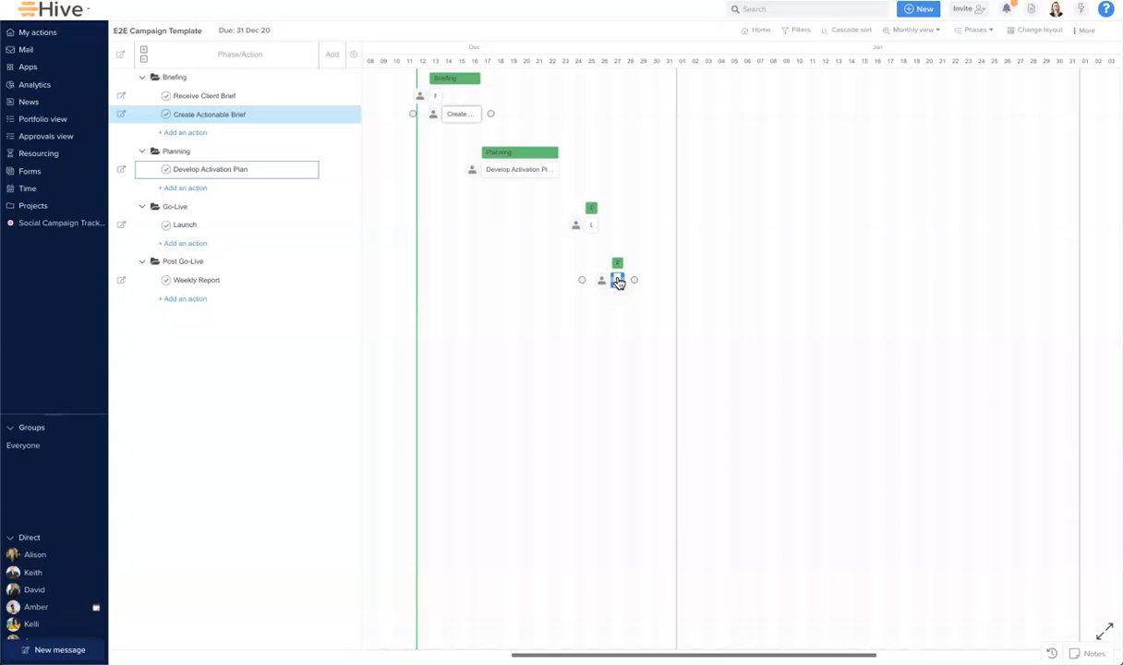
mouse_move(617, 281)
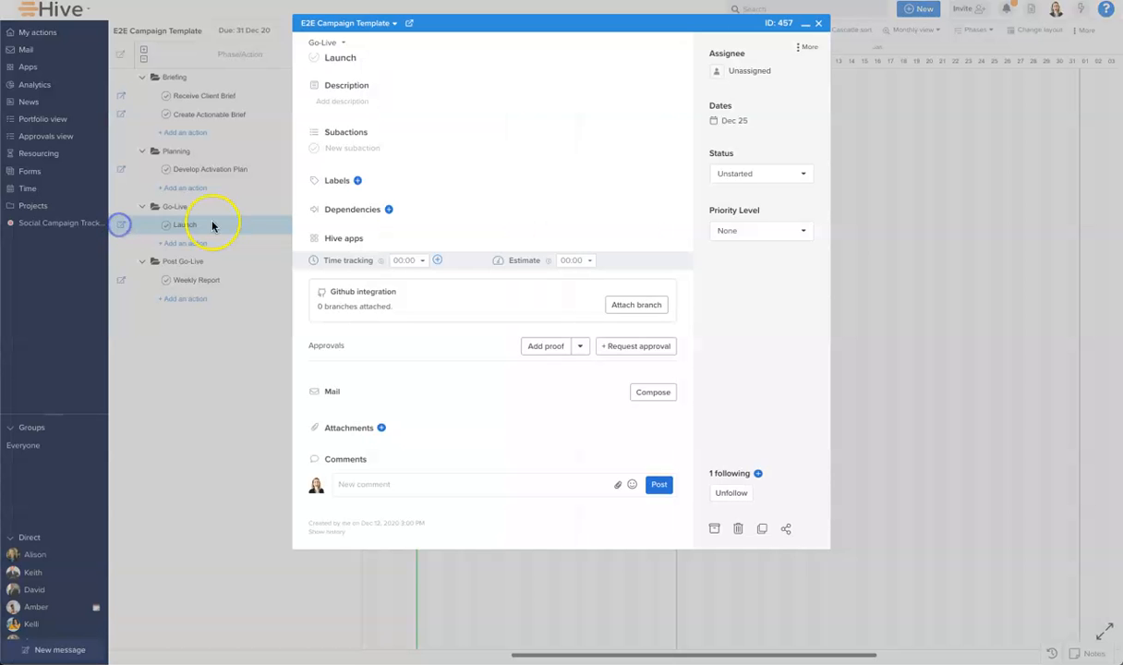
Convert Launch into a milestone due Dec 25, shown as a diamond on the Gantt
click(810, 47)
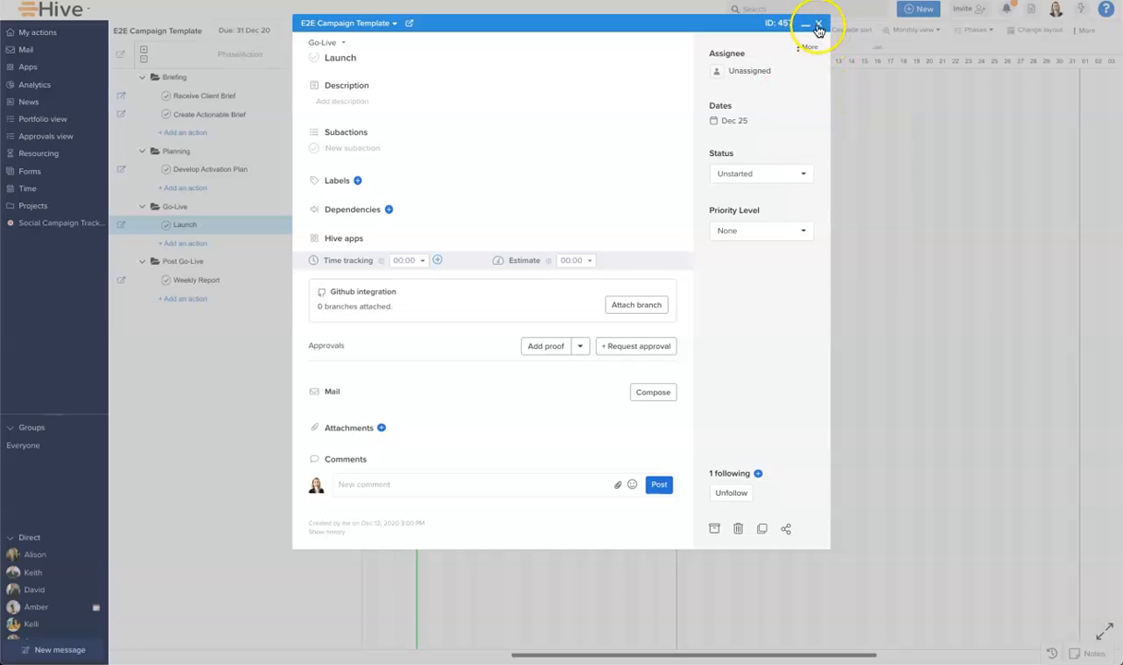
click(819, 22)
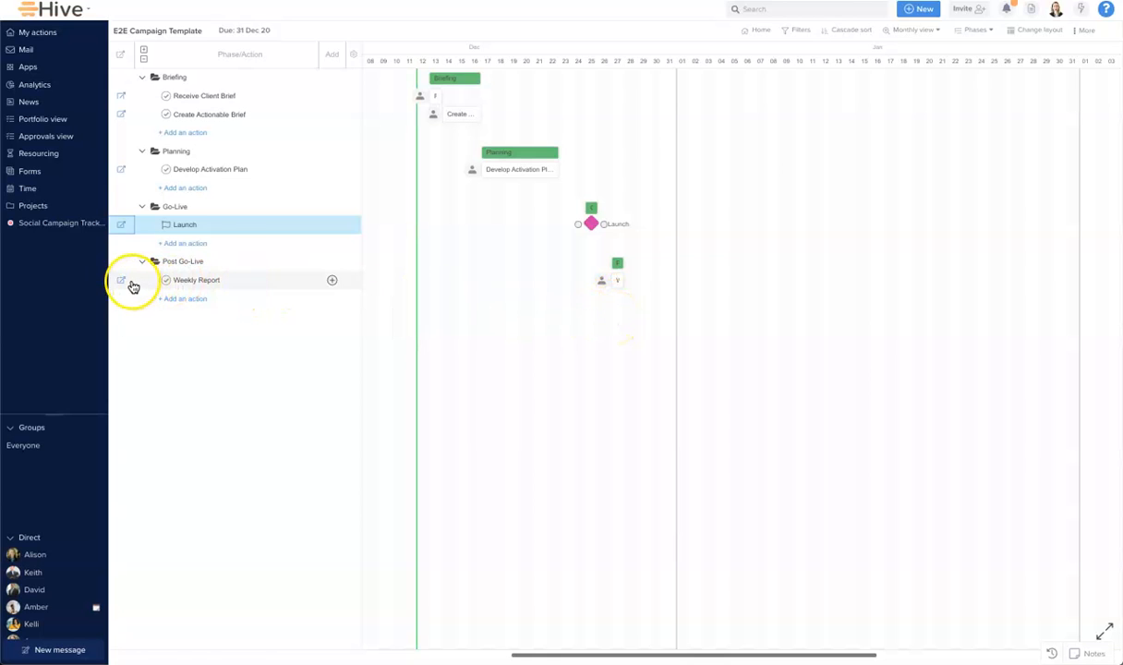
Give the Weekly Report action a due date of Dec 29
click(122, 281)
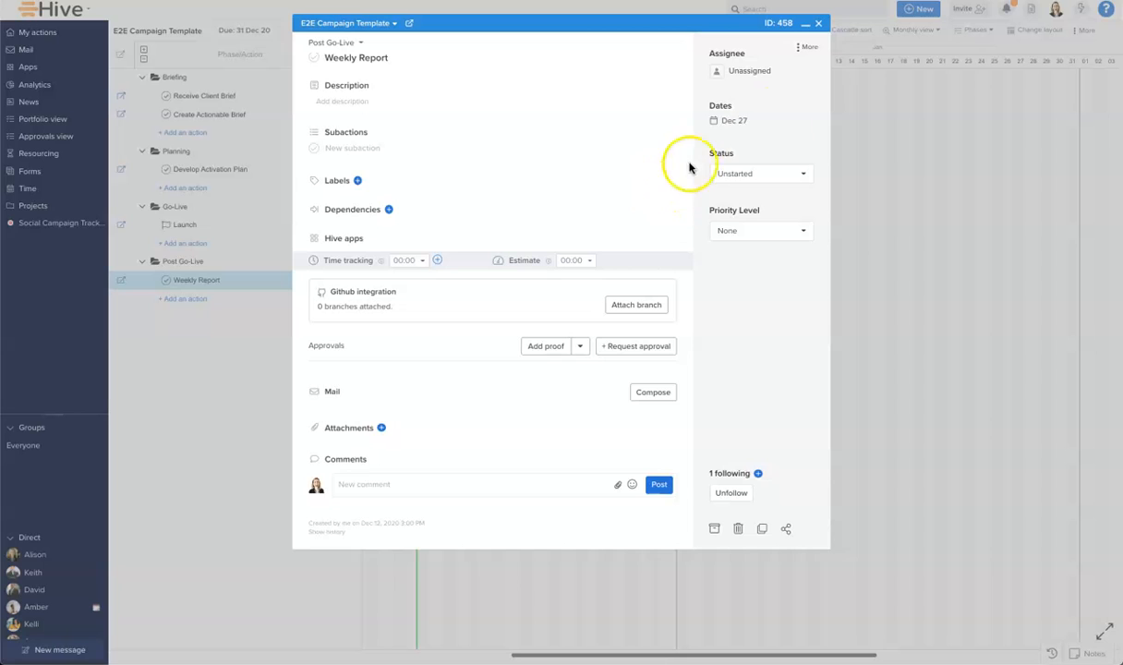
click(732, 120)
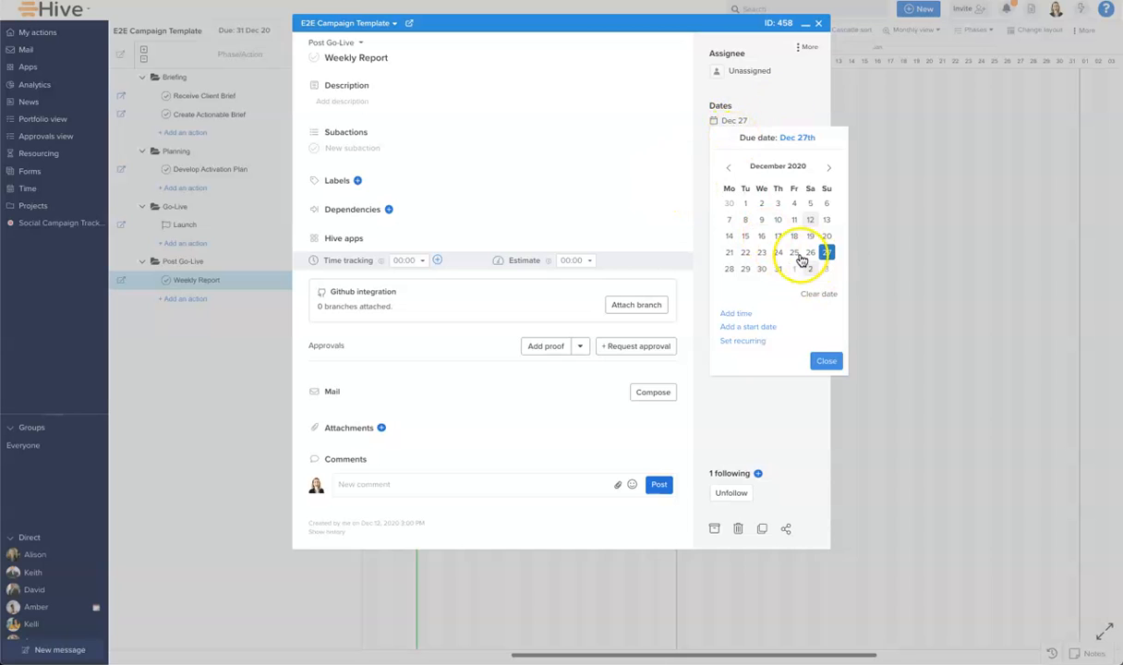
click(747, 270)
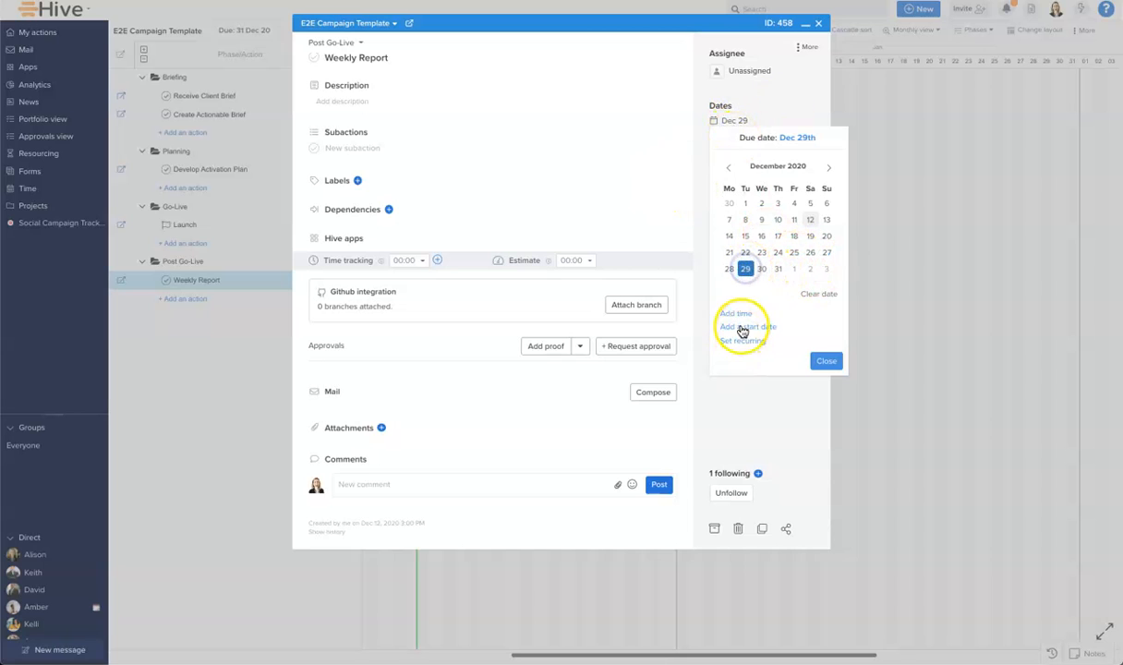
Make Weekly Report repeat weekly on Tuesday, ending after 5 occurrences, and save
click(742, 339)
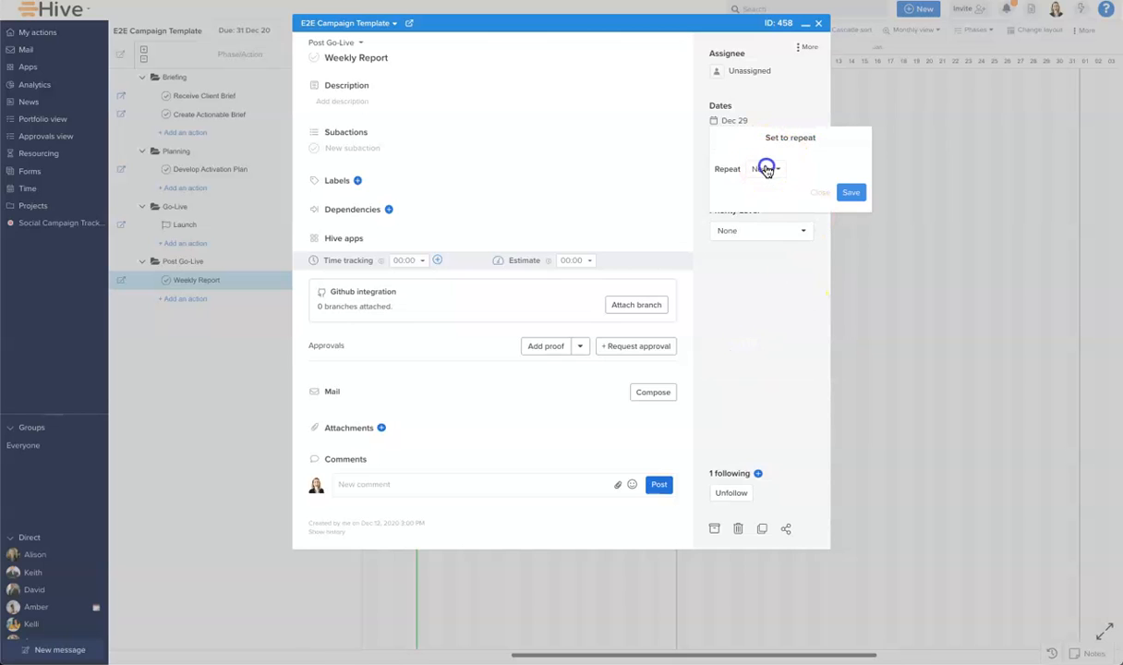
click(765, 168)
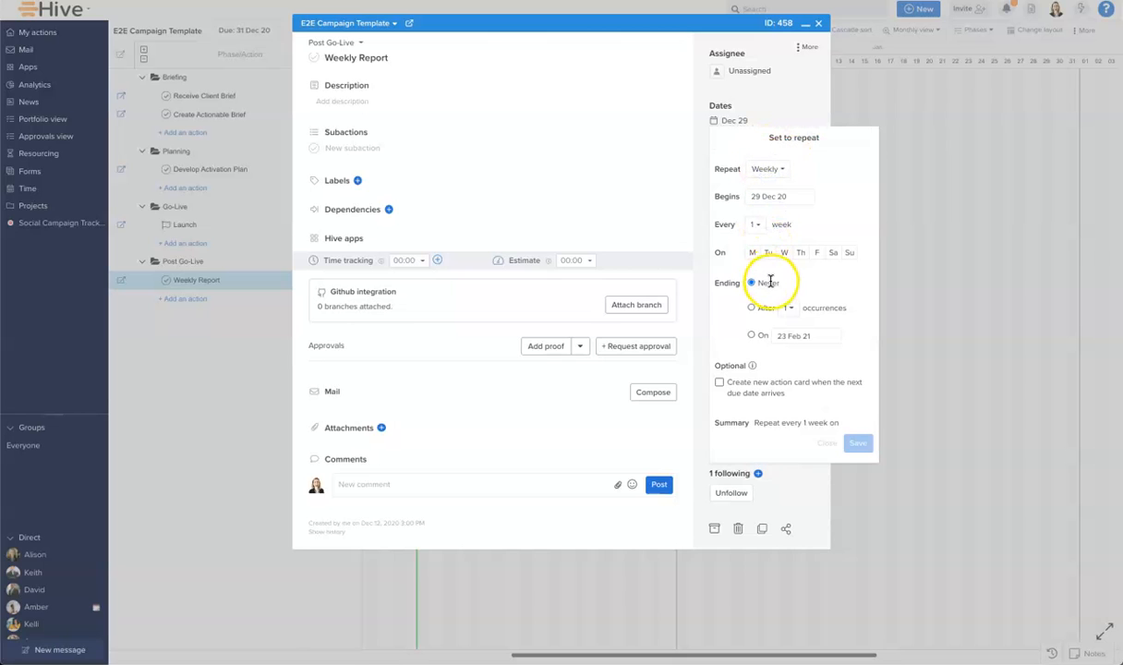
click(768, 251)
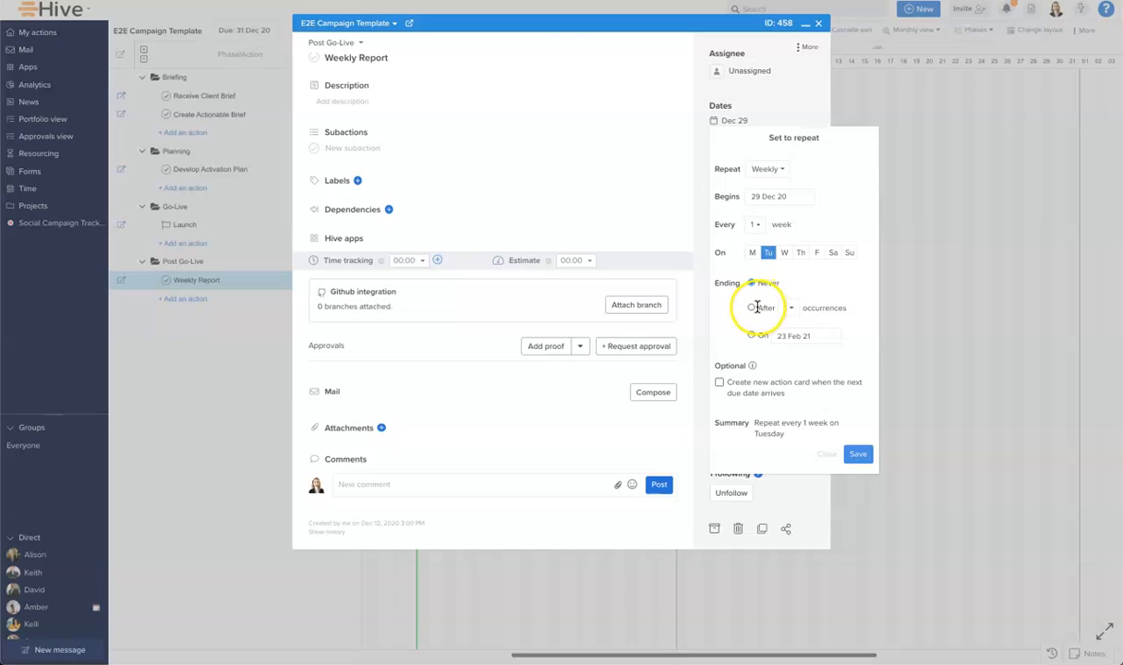
click(790, 307)
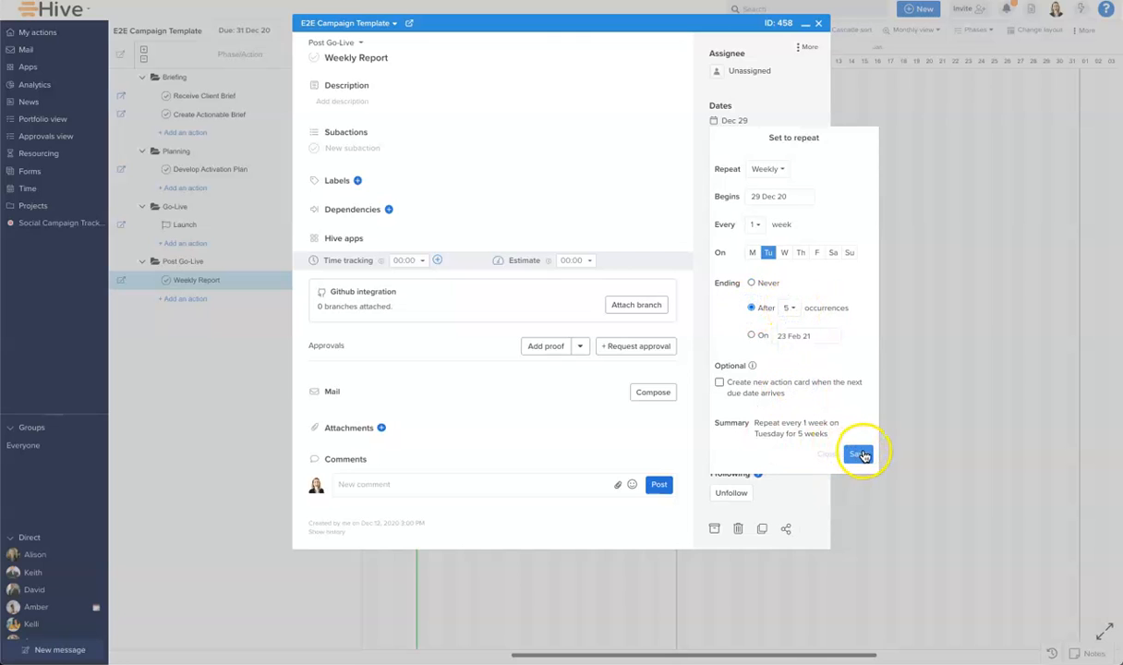
click(857, 455)
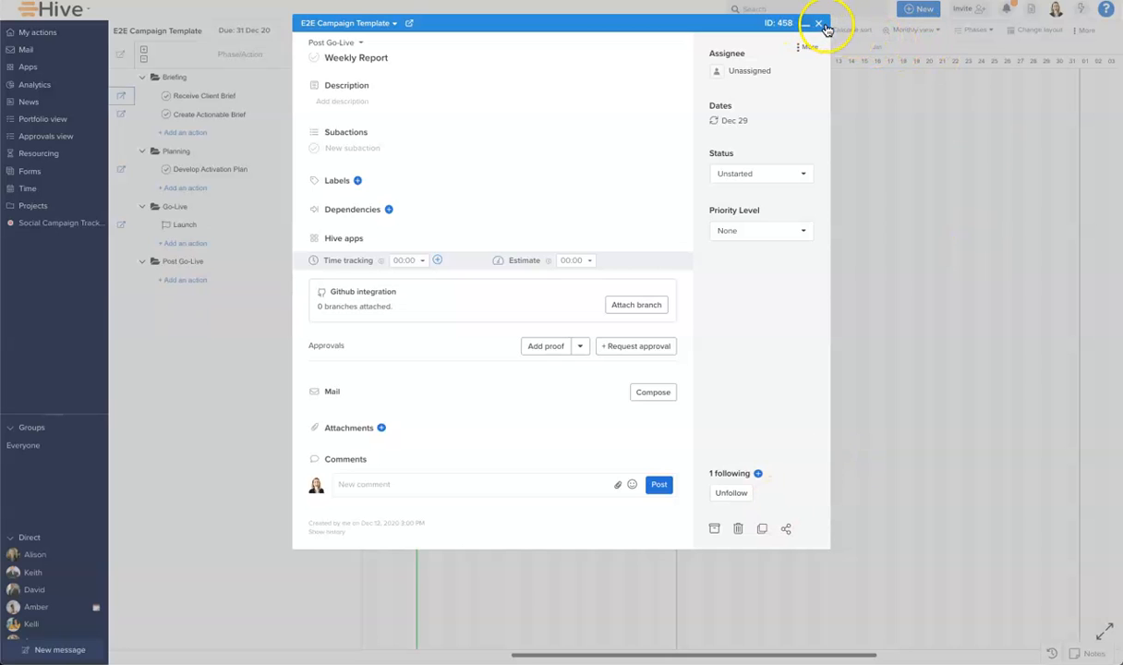
click(819, 22)
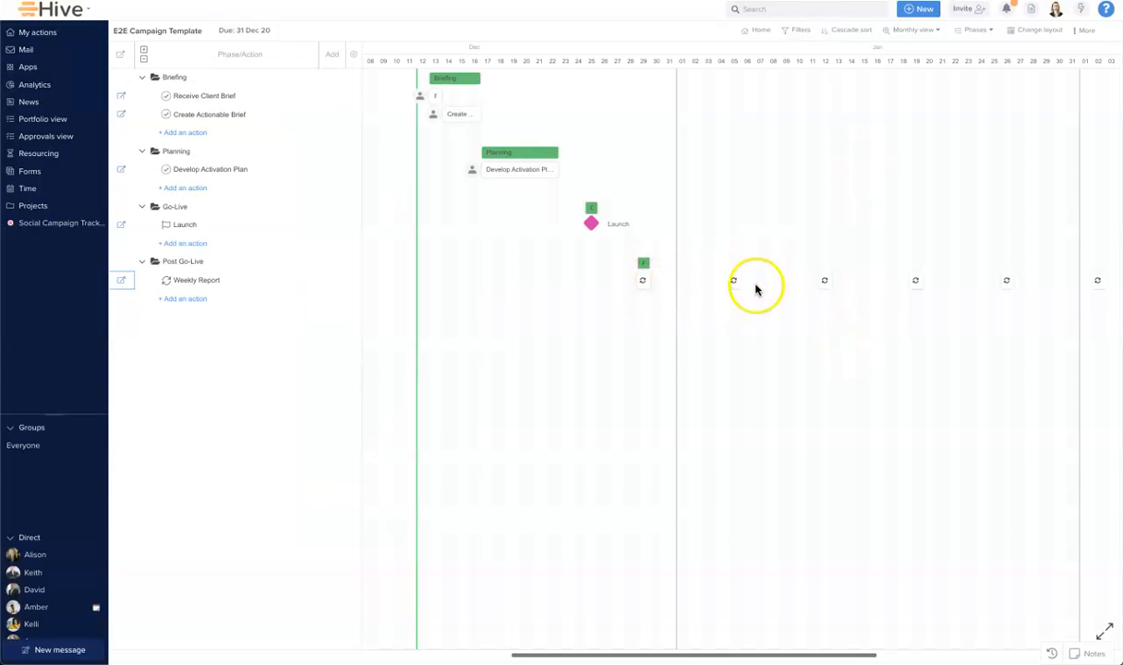
mouse_move(533, 362)
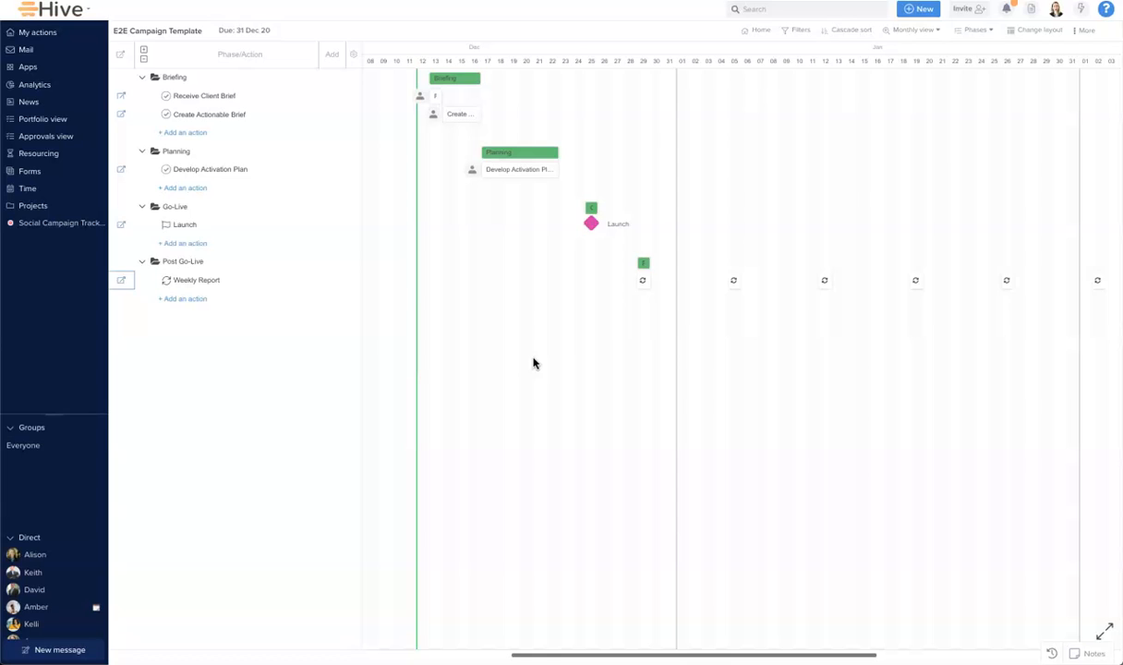
click(1038, 29)
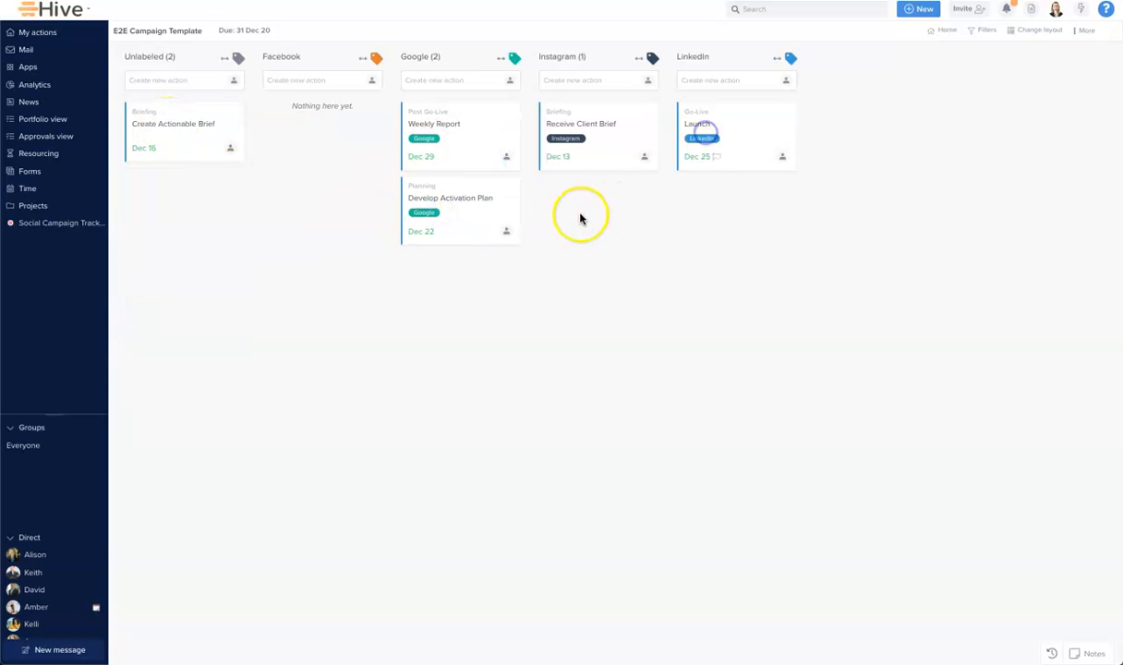
Label Create Actionable Brief as Google, then group actions by assignee
drag(185, 129, 462, 277)
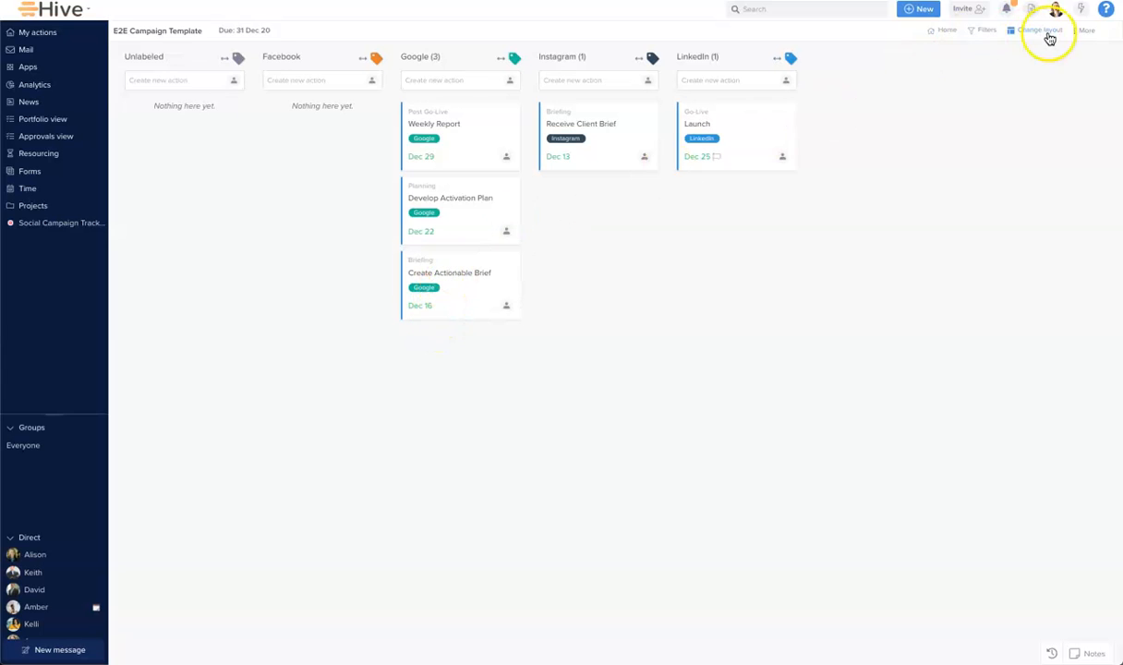
click(1040, 30)
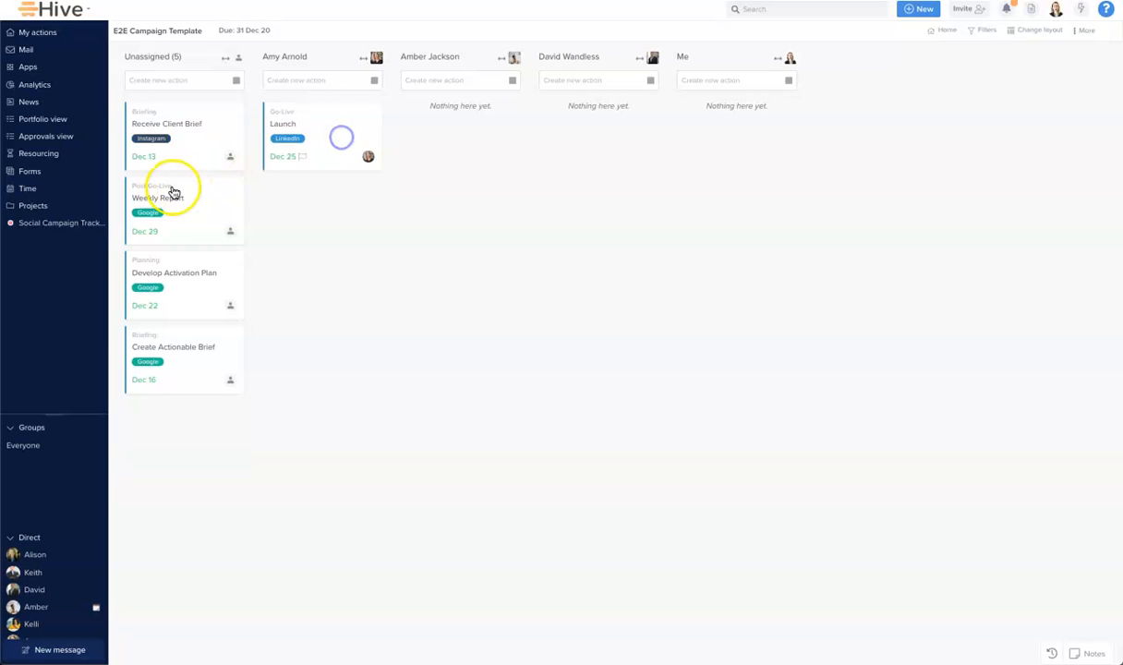
Assign Weekly Report to a team member and Create Actionable Brief to myself
drag(170, 200, 462, 144)
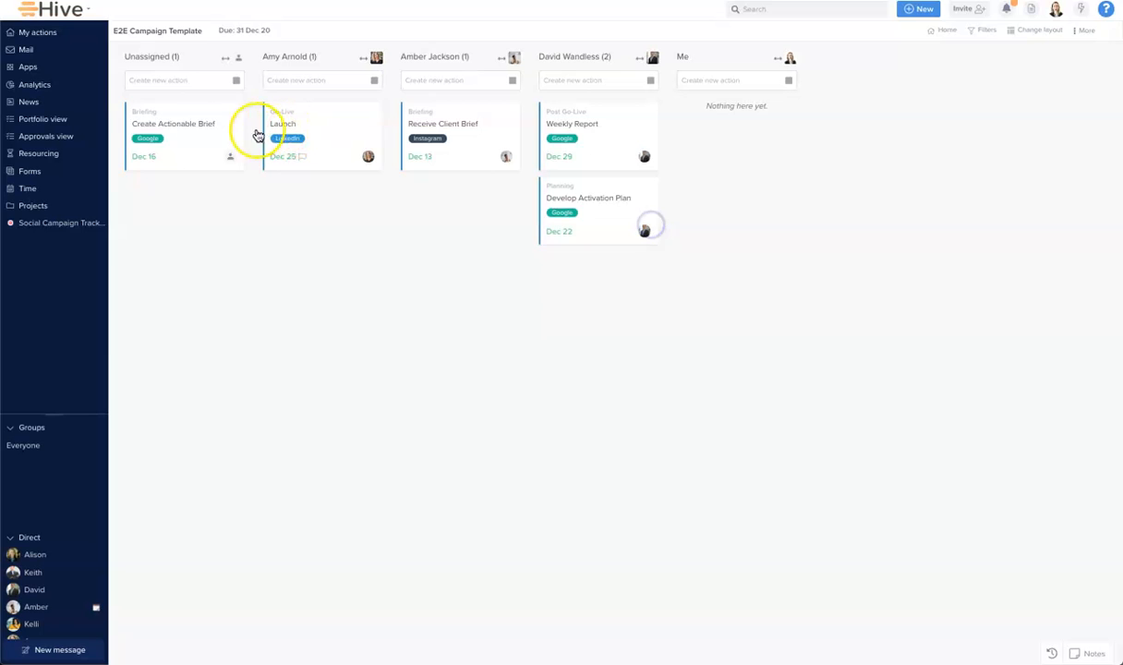
drag(174, 136, 737, 137)
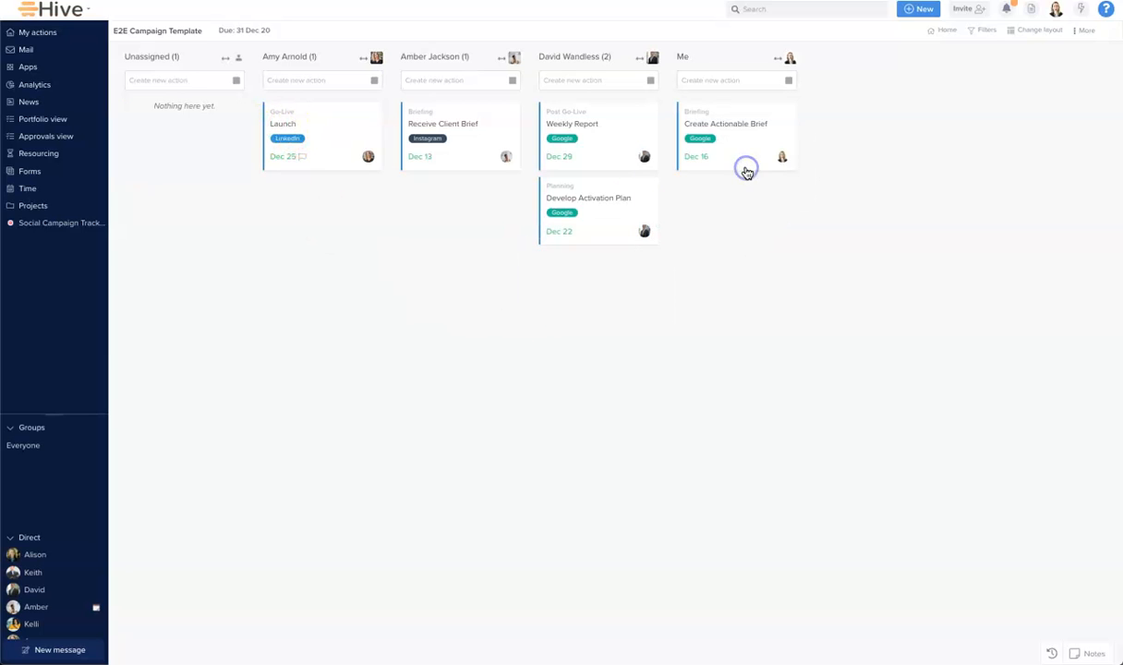
click(1038, 29)
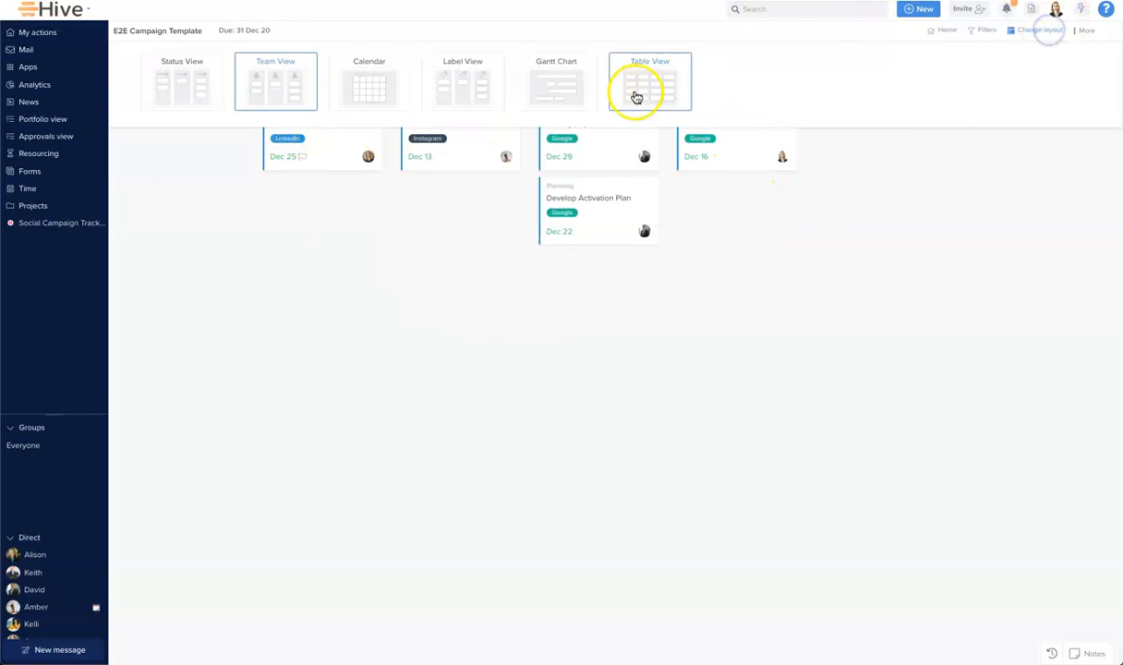
Return to the Gantt Chart layout and go to the Projects navigator
click(651, 81)
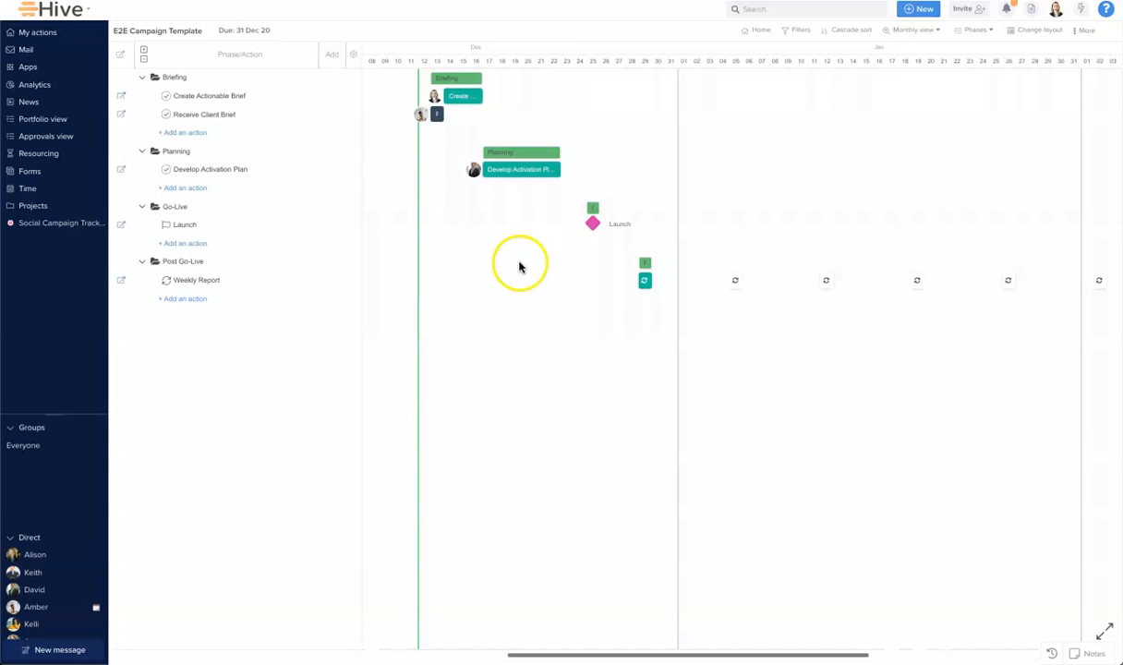
mouse_move(473, 170)
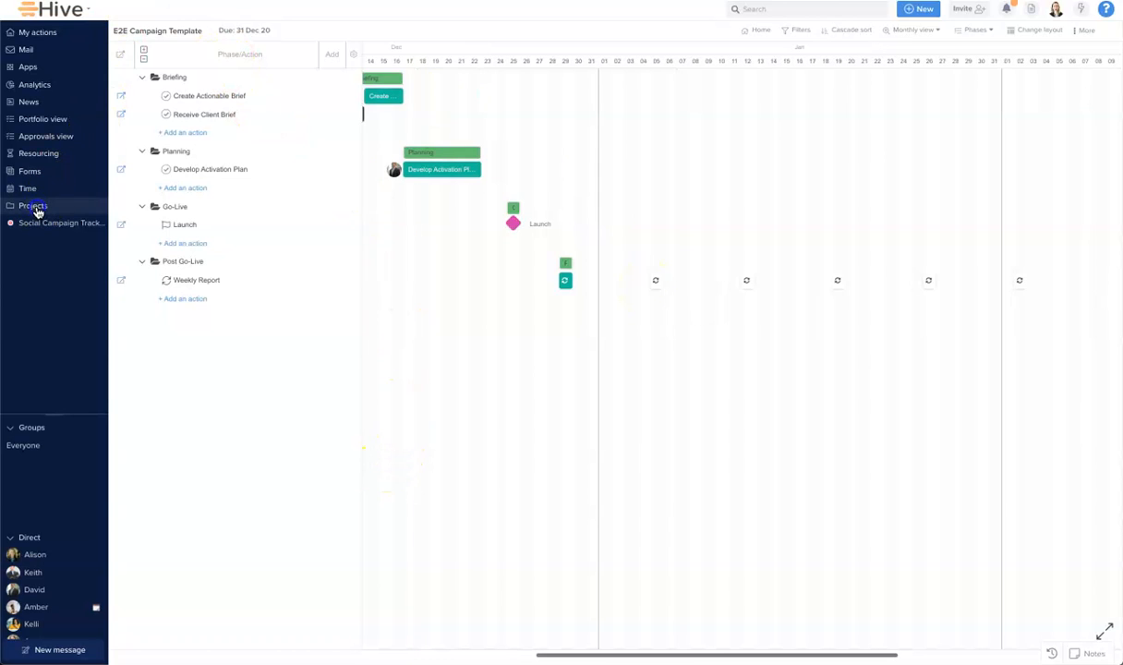
click(33, 205)
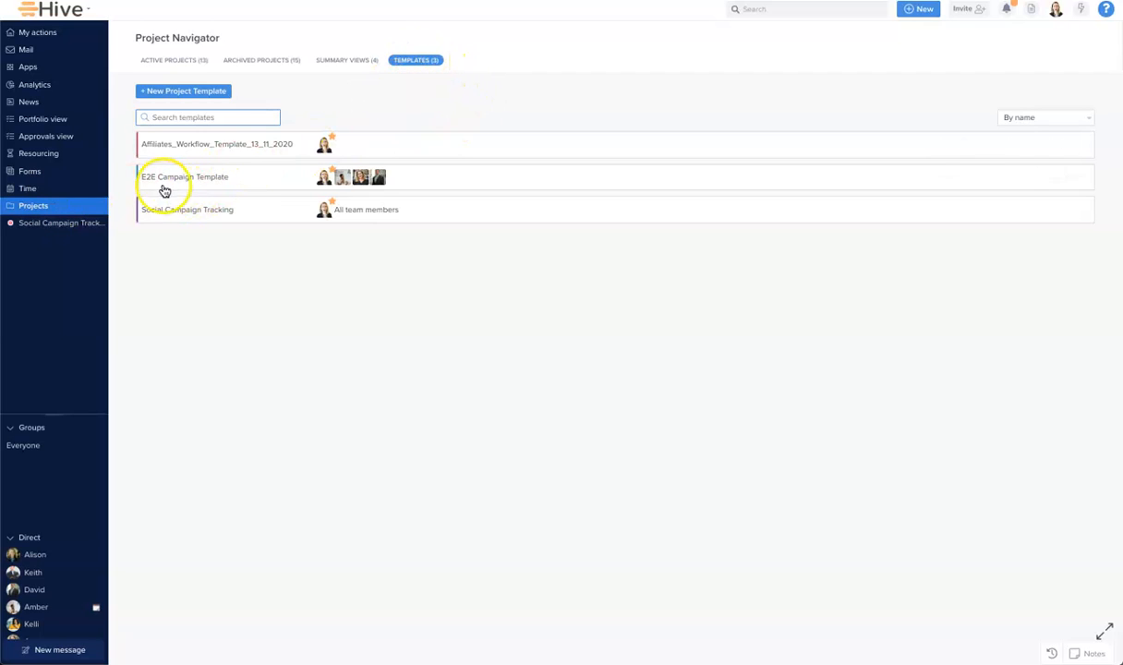
mouse_move(414, 183)
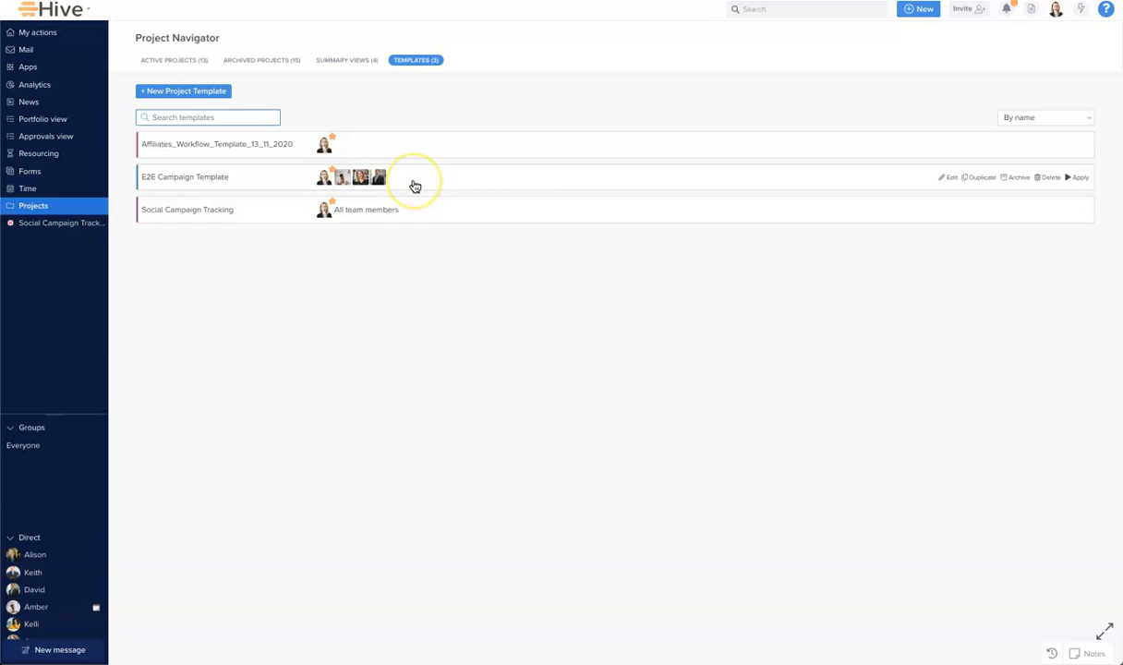